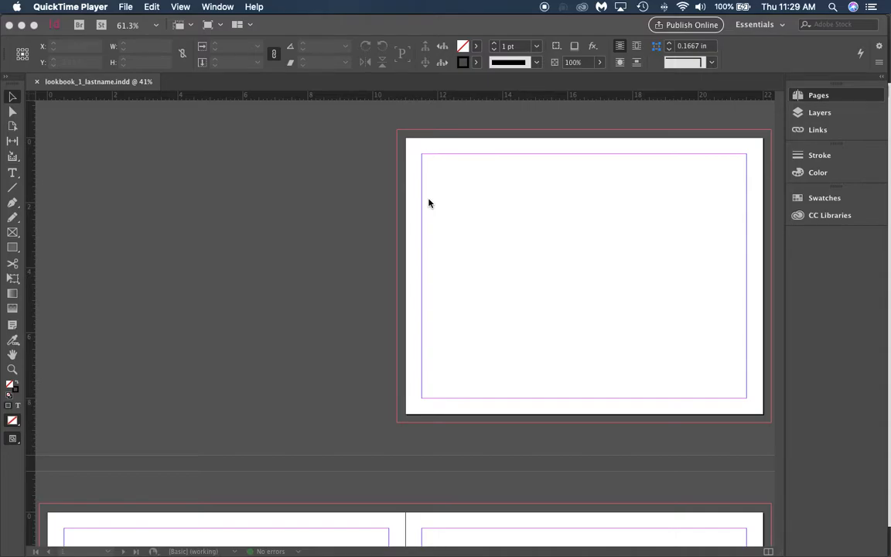
{"action": "mouse_move", "coordinate": [430, 297]}
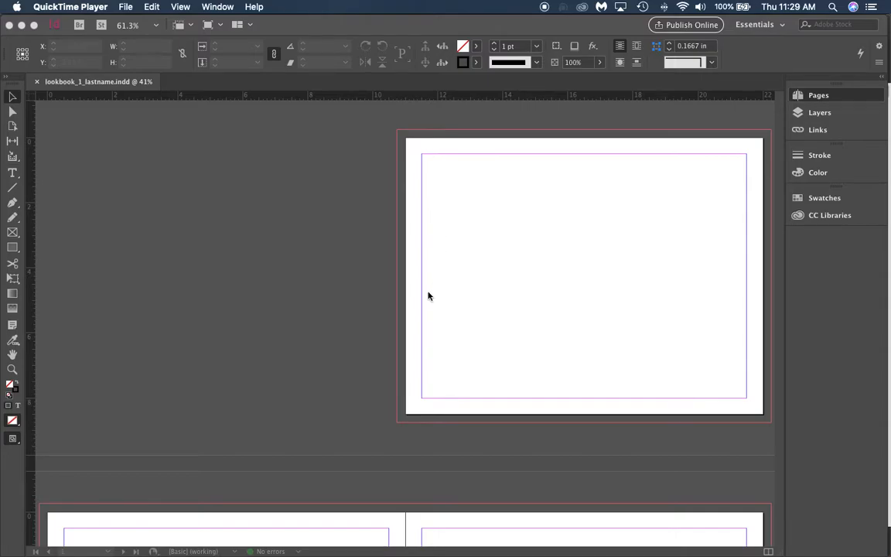
{"action": "mouse_move", "coordinate": [514, 222]}
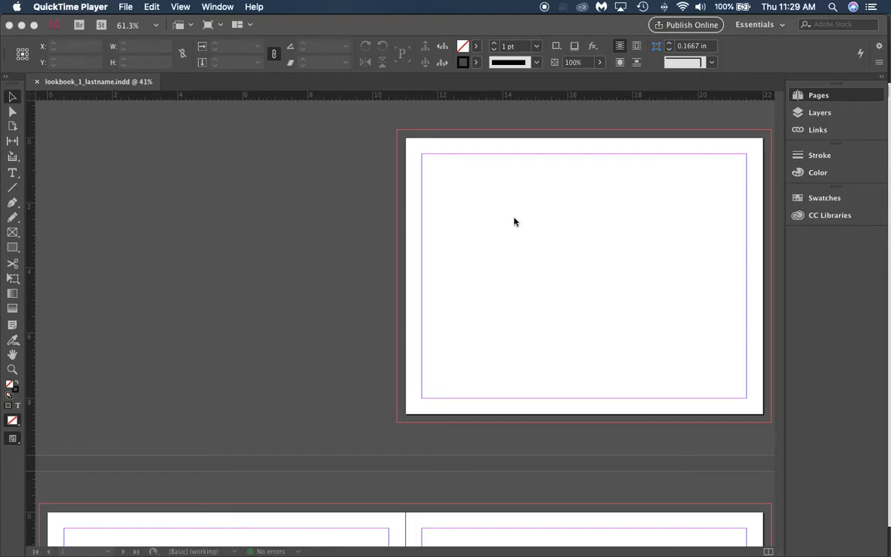
{"action": "mouse_move", "coordinate": [486, 373]}
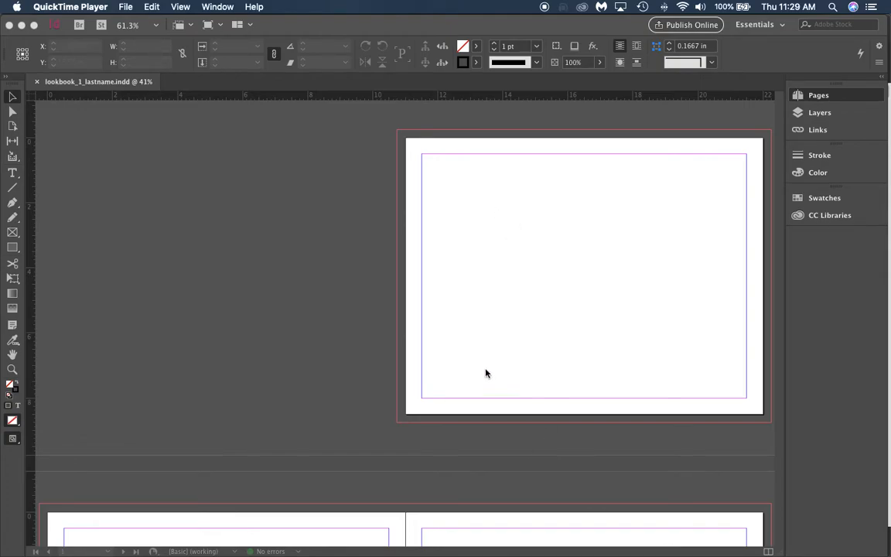
{"action": "mouse_move", "coordinate": [402, 176]}
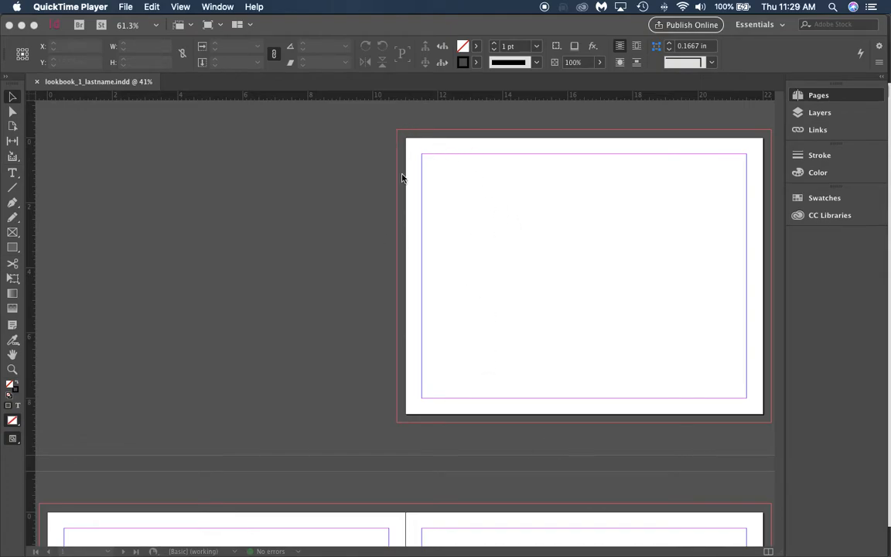
{"action": "mouse_move", "coordinate": [473, 172]}
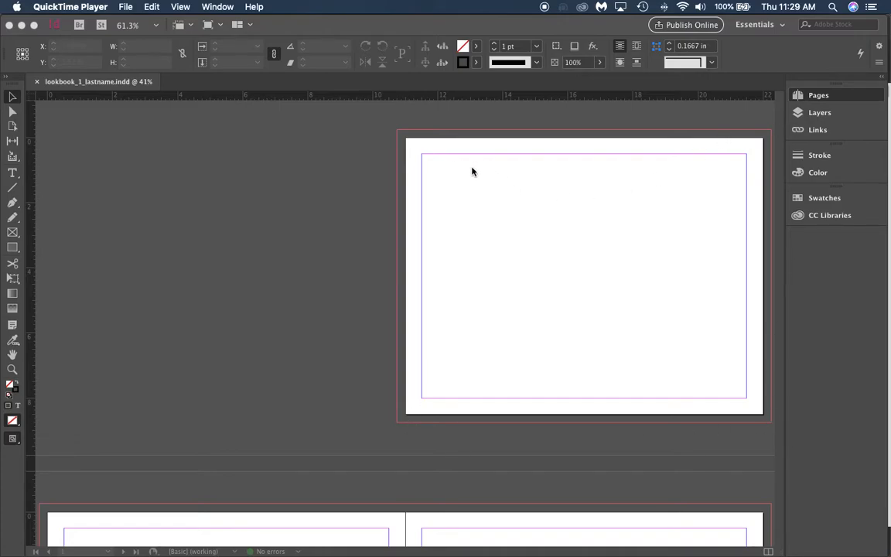
{"action": "mouse_move", "coordinate": [405, 428]}
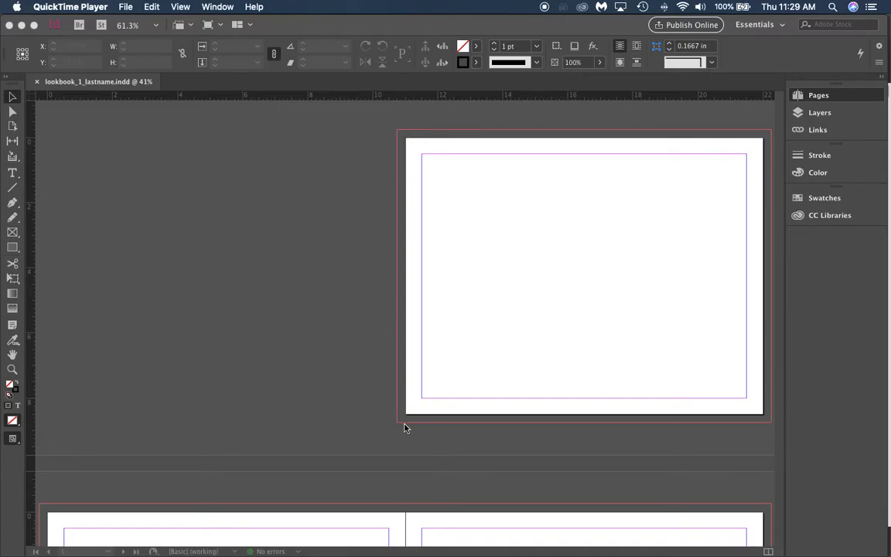
{"action": "mouse_move", "coordinate": [433, 149]}
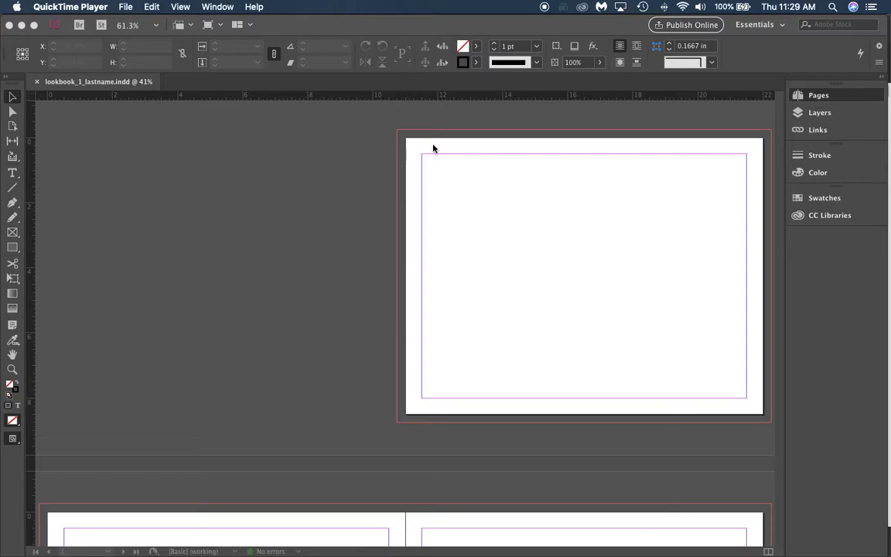
{"action": "mouse_move", "coordinate": [439, 148]}
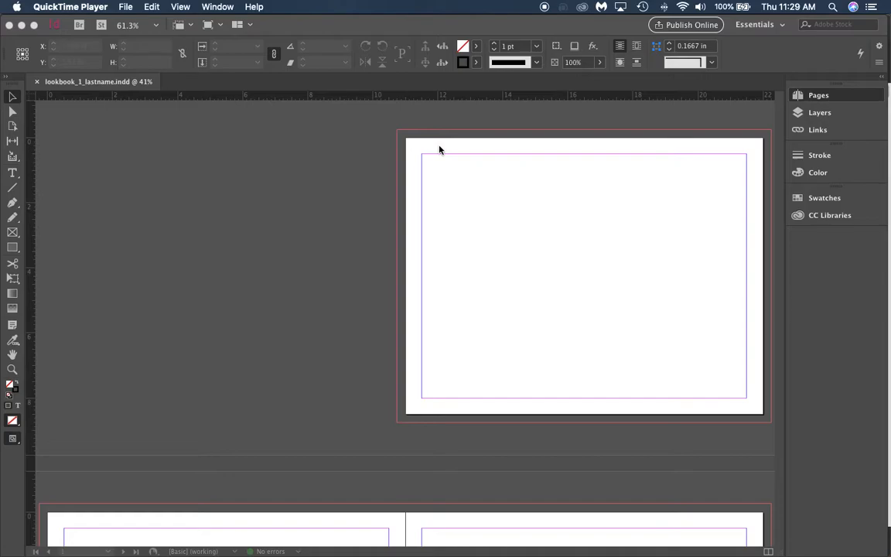
{"action": "mouse_move", "coordinate": [439, 149]}
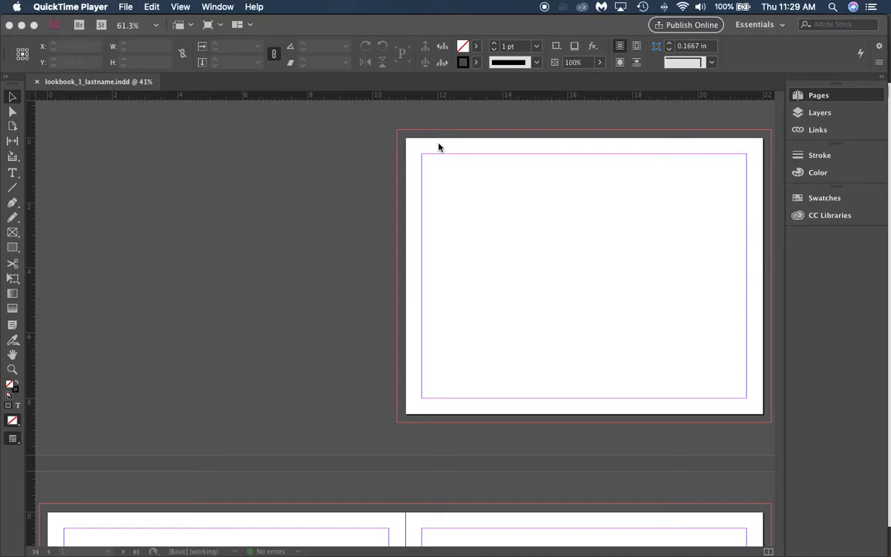
{"action": "mouse_move", "coordinate": [411, 145]}
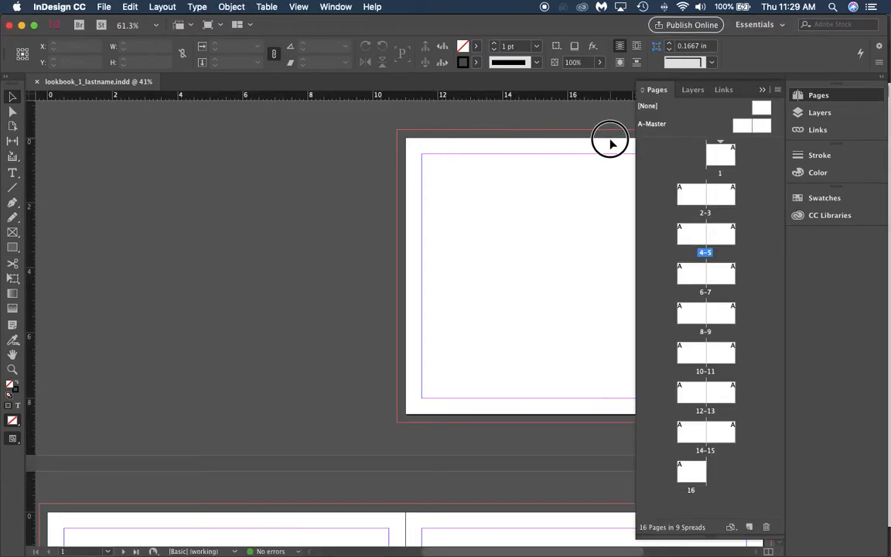
{"action": "mouse_move", "coordinate": [554, 142]}
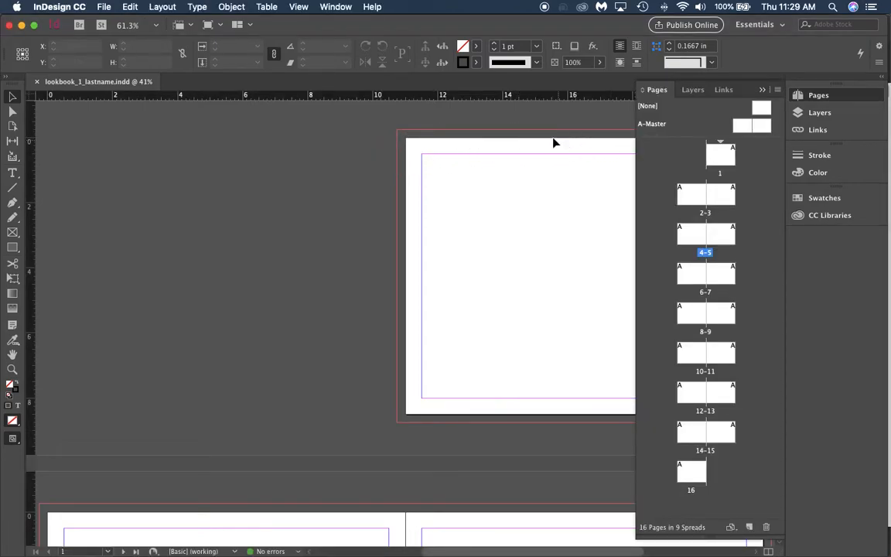
{"action": "mouse_move", "coordinate": [328, 167]}
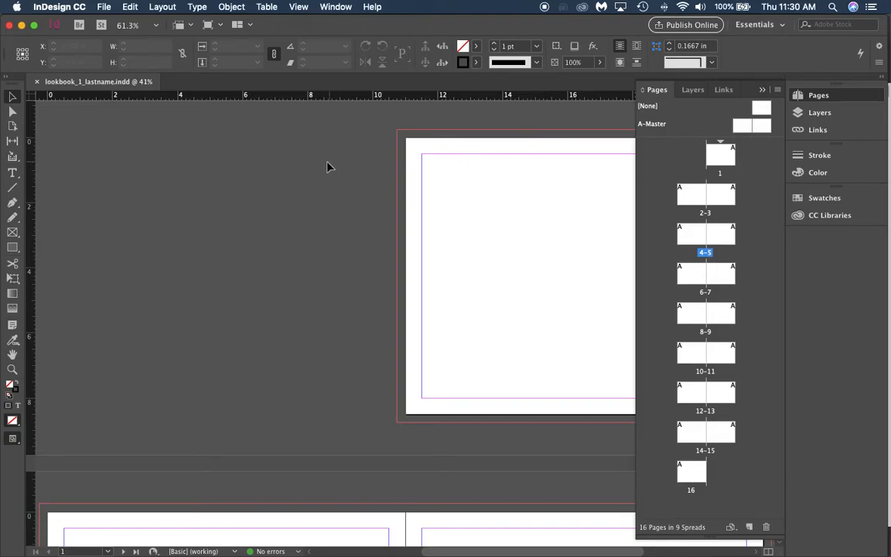
{"action": "mouse_move", "coordinate": [441, 133]}
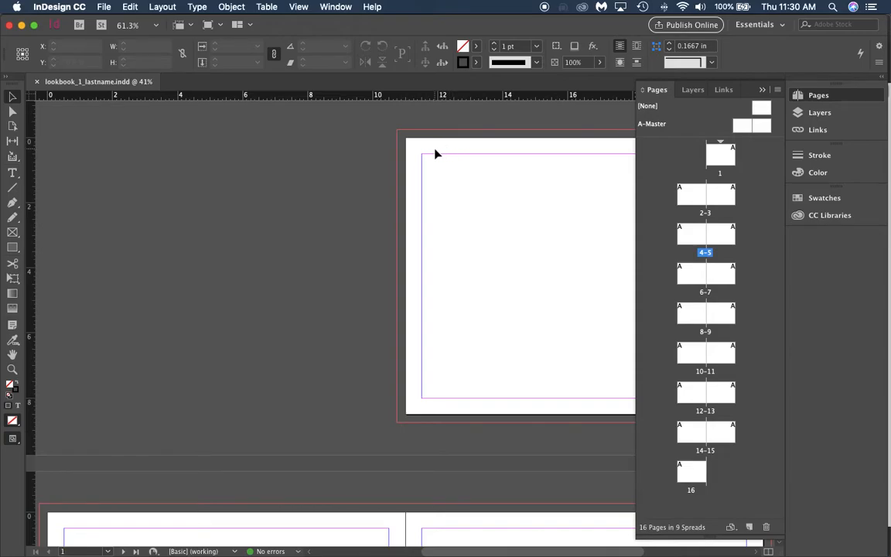
{"action": "mouse_move", "coordinate": [440, 152]}
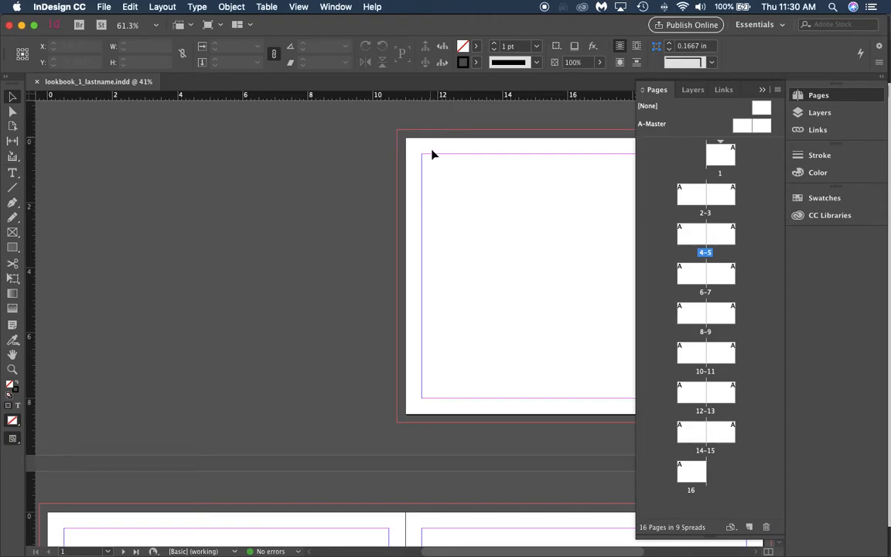
{"action": "mouse_move", "coordinate": [442, 121]}
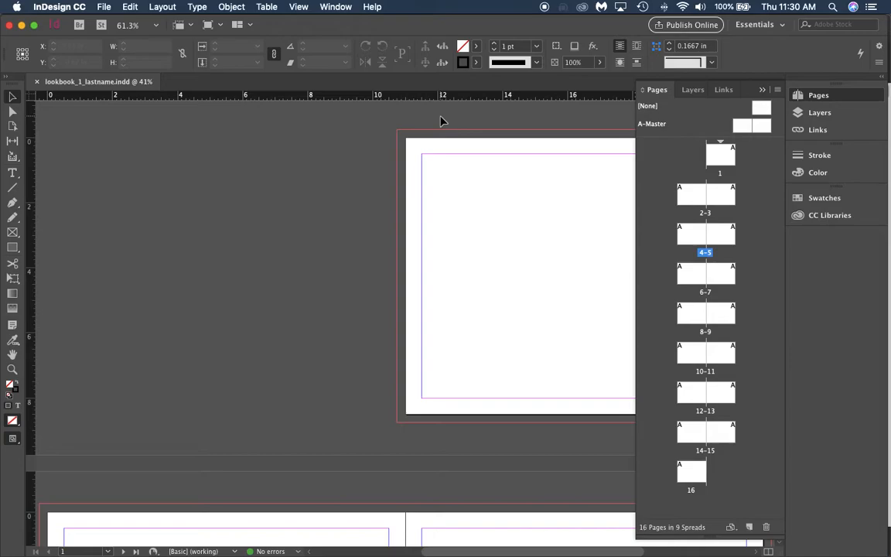
{"action": "mouse_move", "coordinate": [456, 155]}
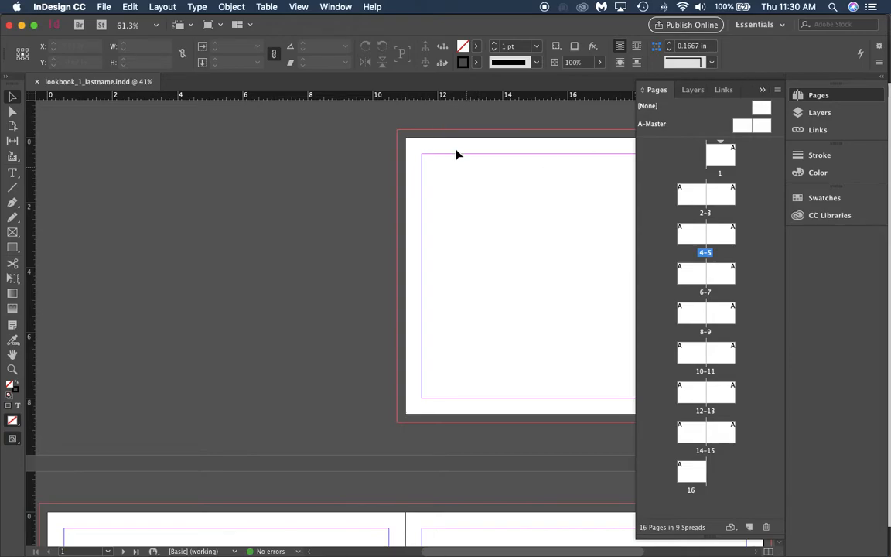
{"action": "scroll", "scroll_direction": "down", "scroll_amount": 3}
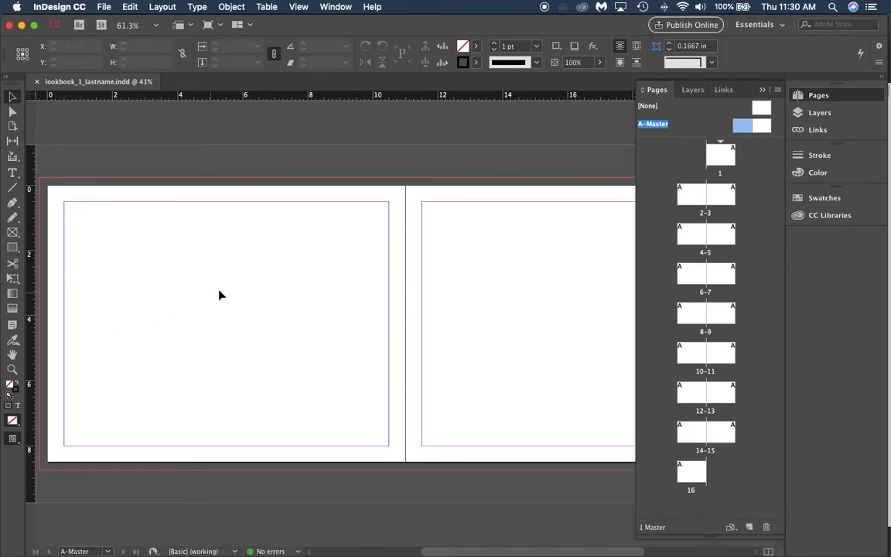
{"action": "mouse_move", "coordinate": [59, 457]}
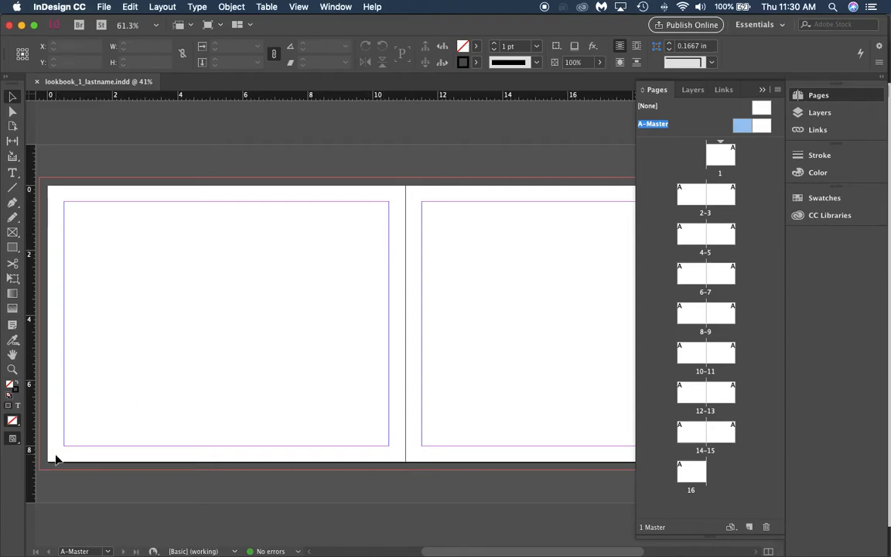
{"action": "mouse_move", "coordinate": [206, 320]}
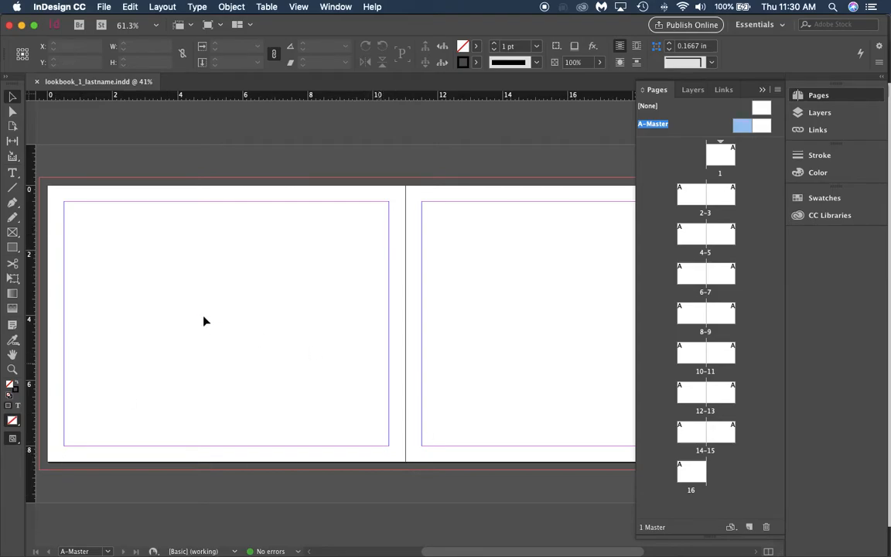
{"action": "mouse_move", "coordinate": [481, 402]}
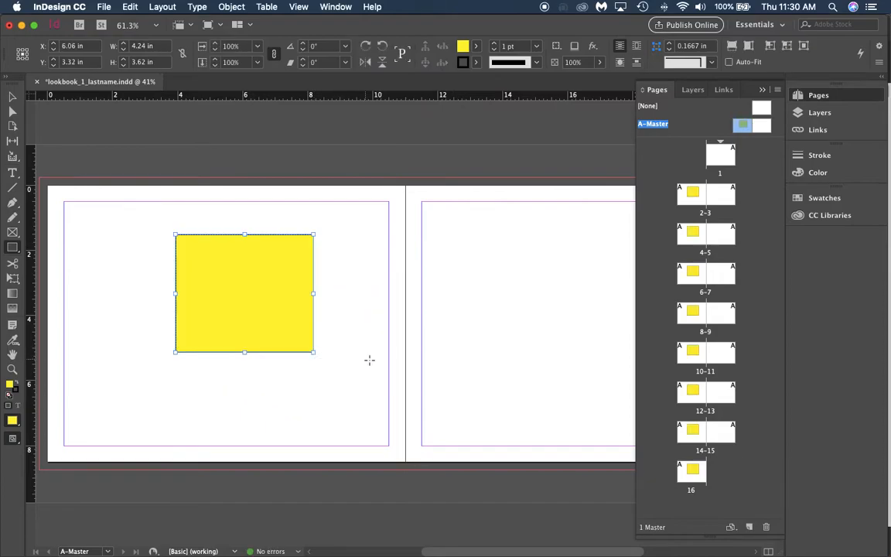
{"action": "mouse_move", "coordinate": [601, 344]}
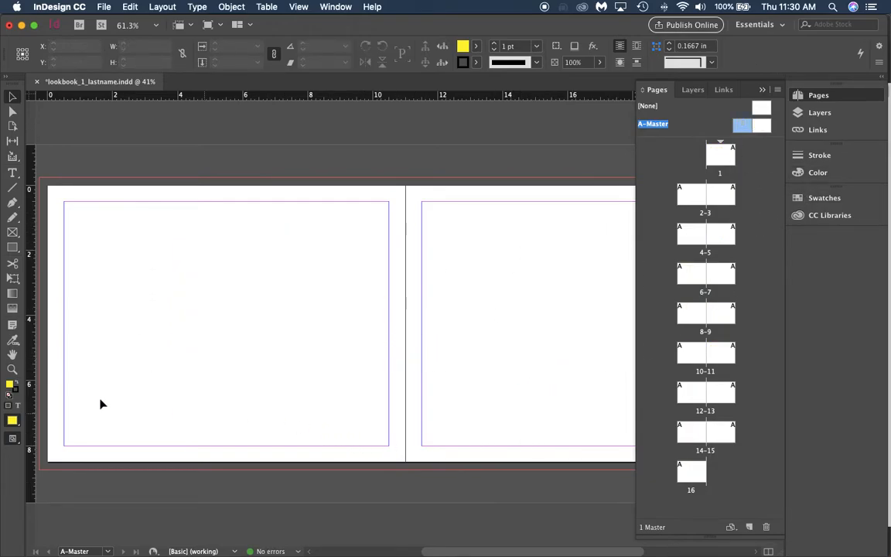
{"action": "mouse_move", "coordinate": [503, 185]}
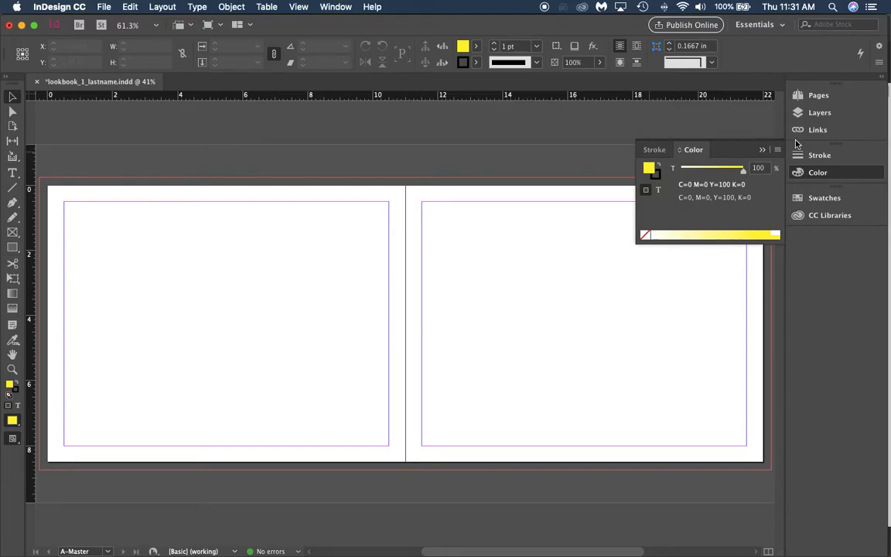
- Create a new swatch in the Swatches panel by duplicating the yellow process swatch
{"action": "left_click", "coordinate": [760, 148]}
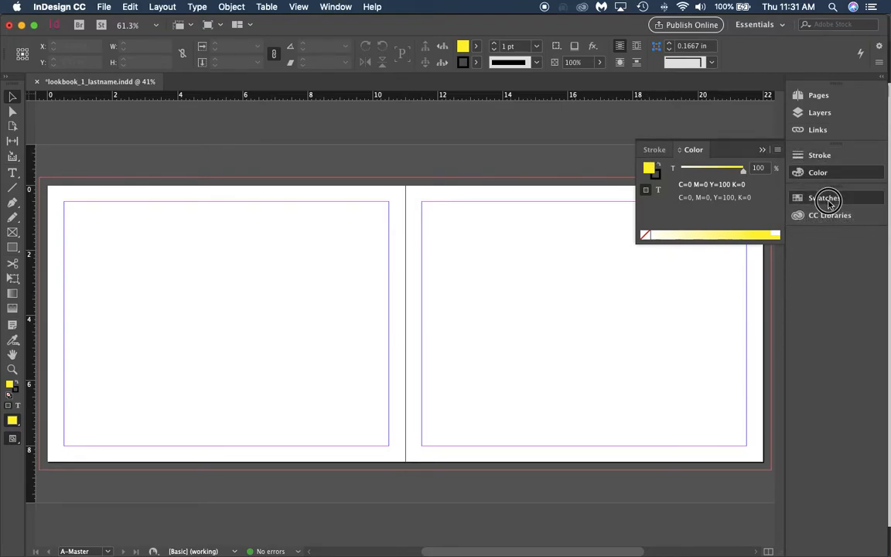
{"action": "left_click", "coordinate": [824, 198]}
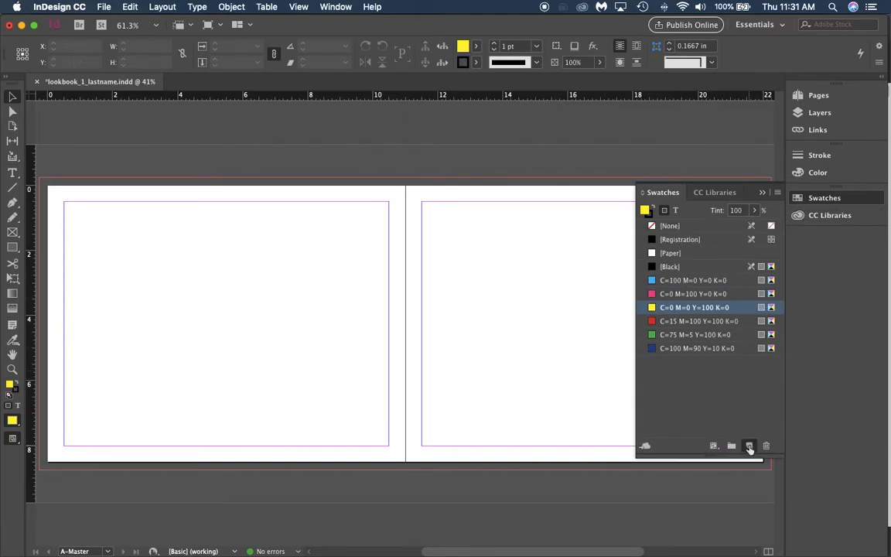
{"action": "left_click", "coordinate": [749, 445]}
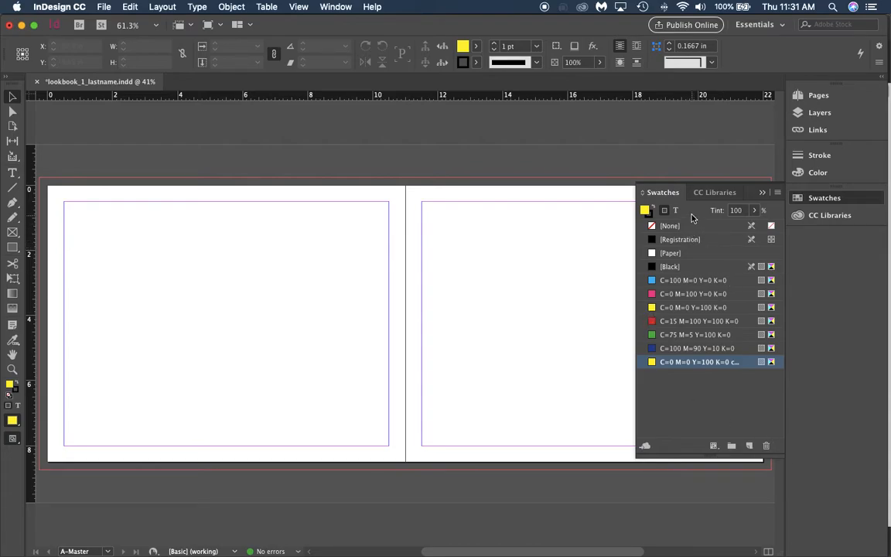
{"action": "mouse_move", "coordinate": [690, 215]}
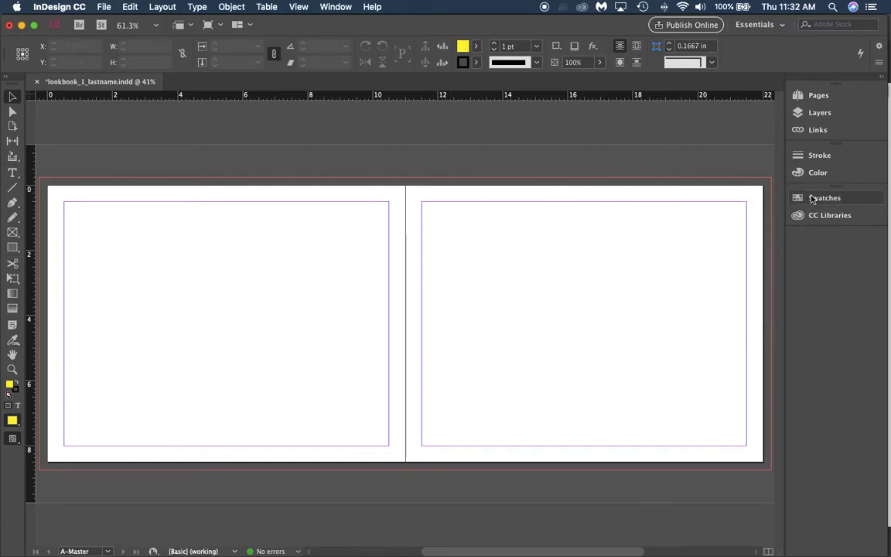
{"action": "left_click", "coordinate": [822, 198]}
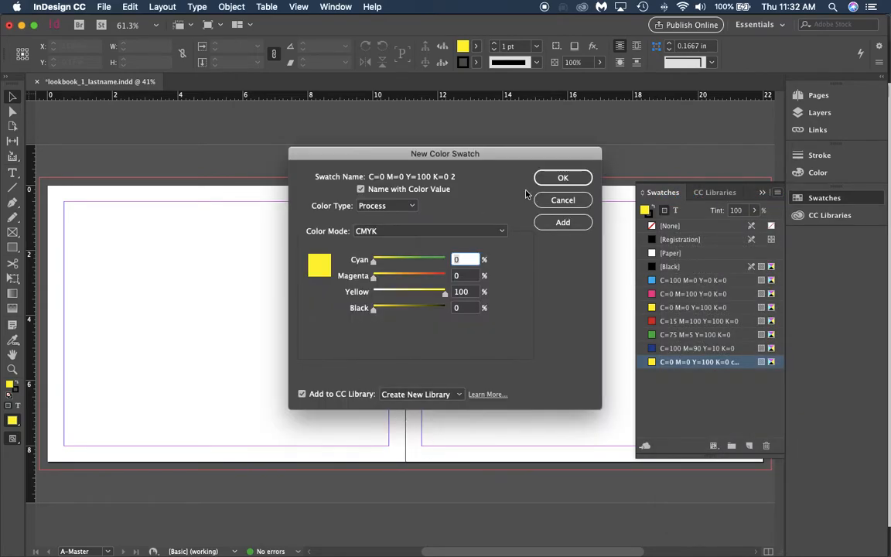
{"action": "mouse_move", "coordinate": [488, 251]}
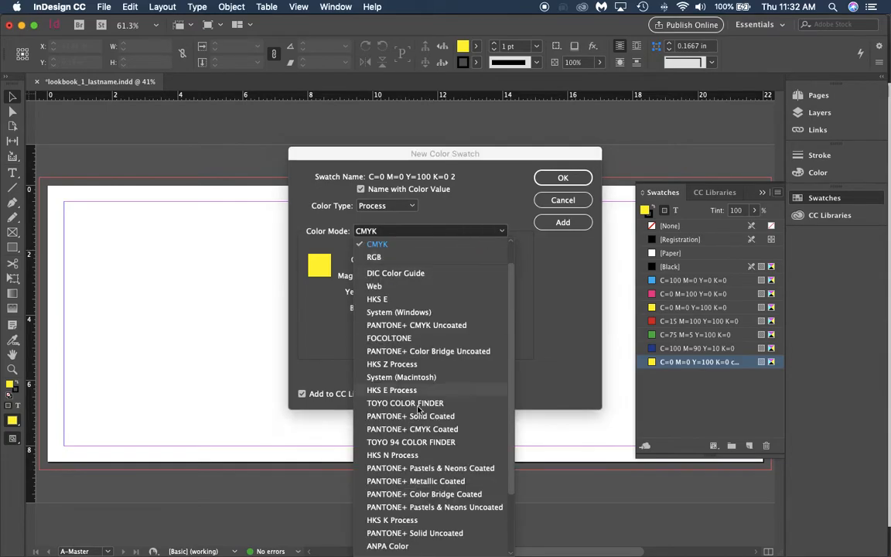
- Set Color Mode to PANTONE+ Metallic Coated and choose the dark red PANTONE 8542 C
{"action": "scroll", "scroll_direction": "down", "scroll_amount": 3}
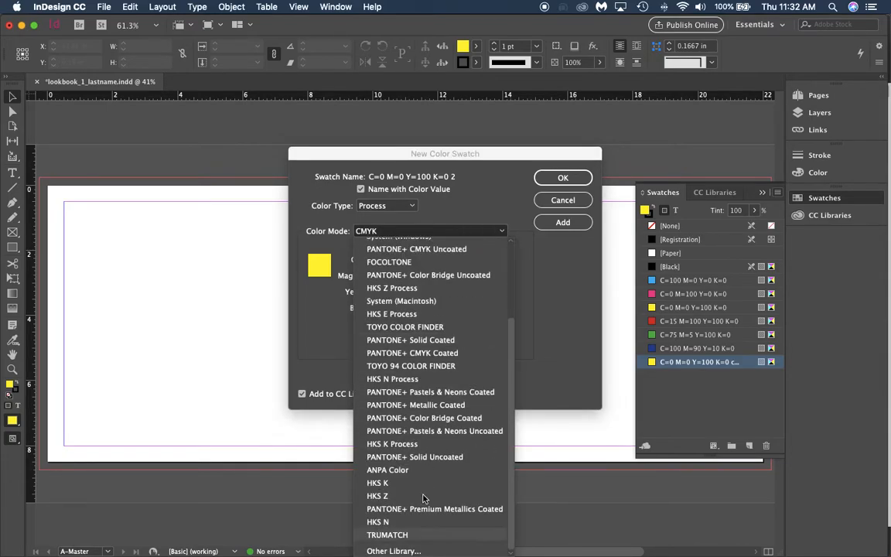
{"action": "mouse_move", "coordinate": [423, 405]}
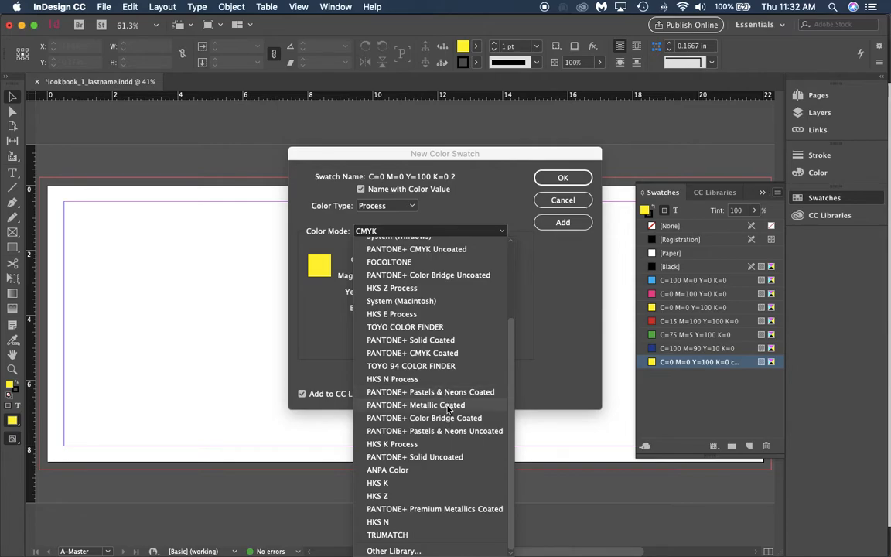
{"action": "left_click", "coordinate": [414, 405]}
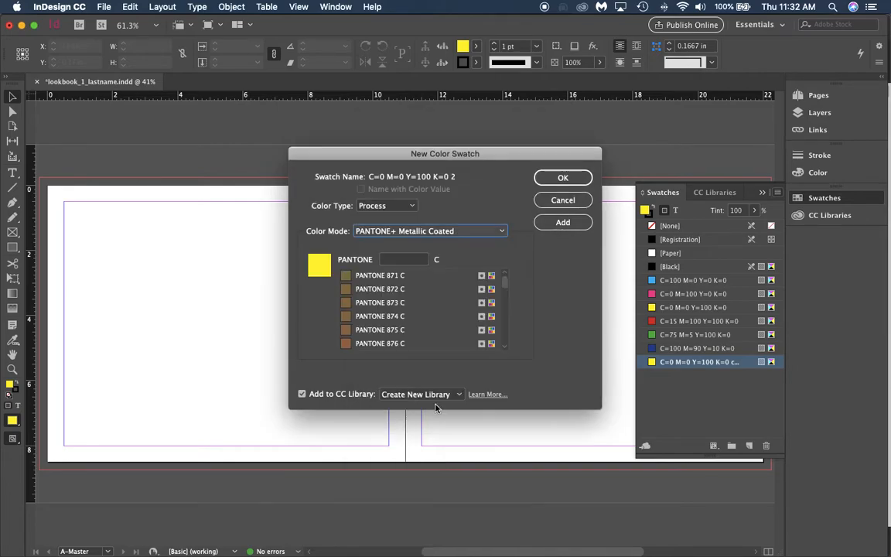
{"action": "scroll", "scroll_direction": "down", "scroll_amount": 3}
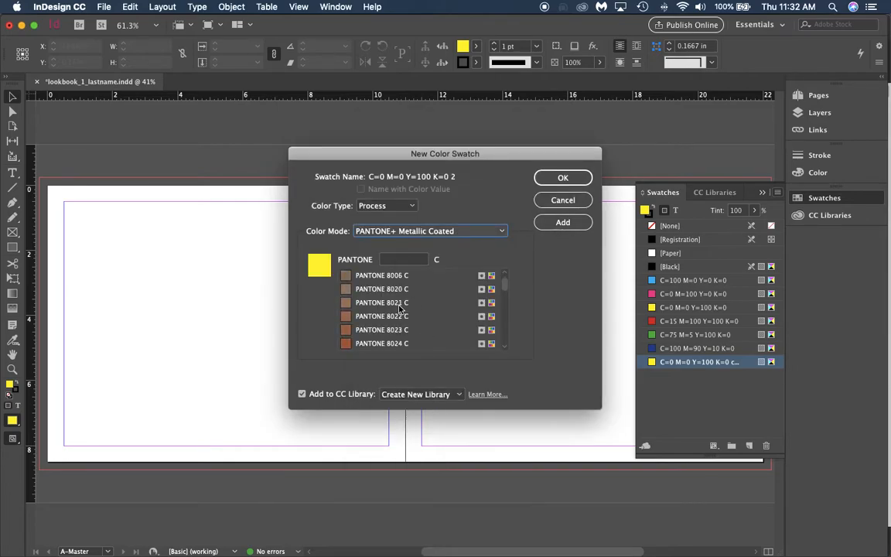
{"action": "scroll", "scroll_direction": "down", "scroll_amount": 3}
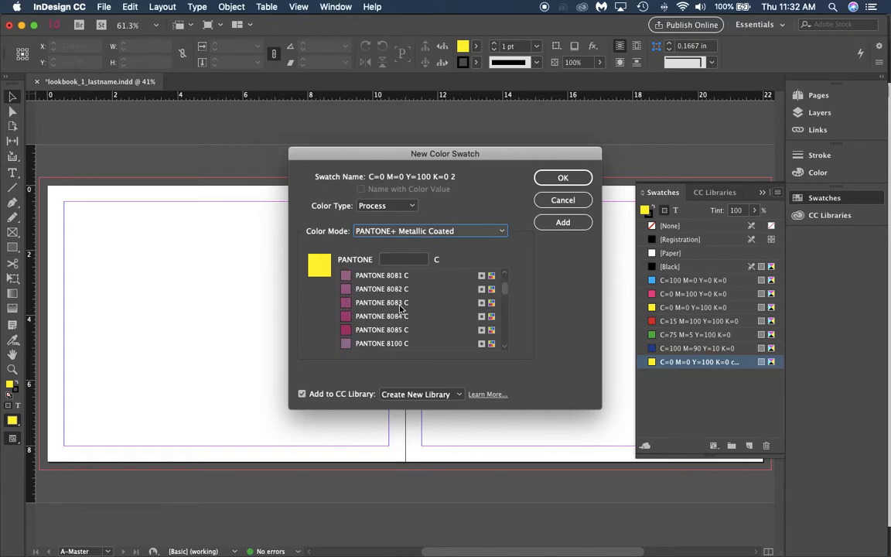
{"action": "scroll", "scroll_direction": "down", "scroll_amount": 3}
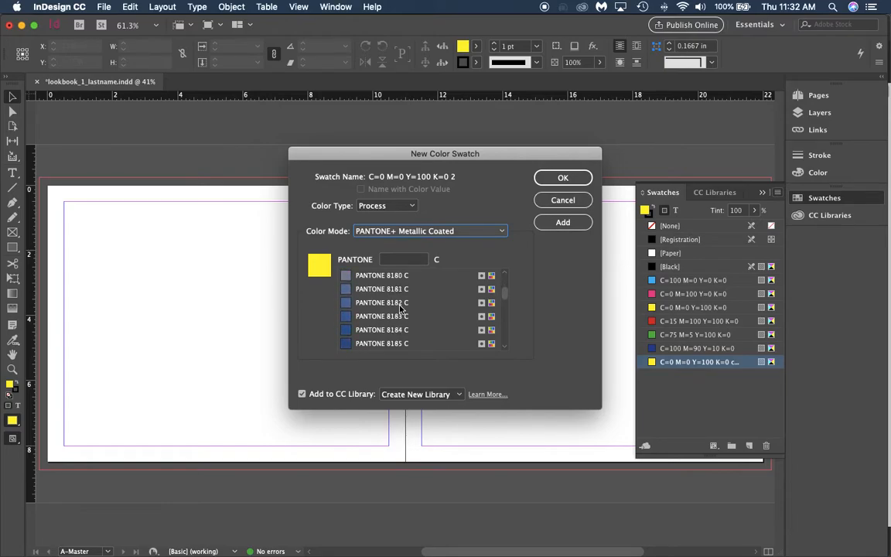
{"action": "scroll", "scroll_direction": "down", "scroll_amount": 3}
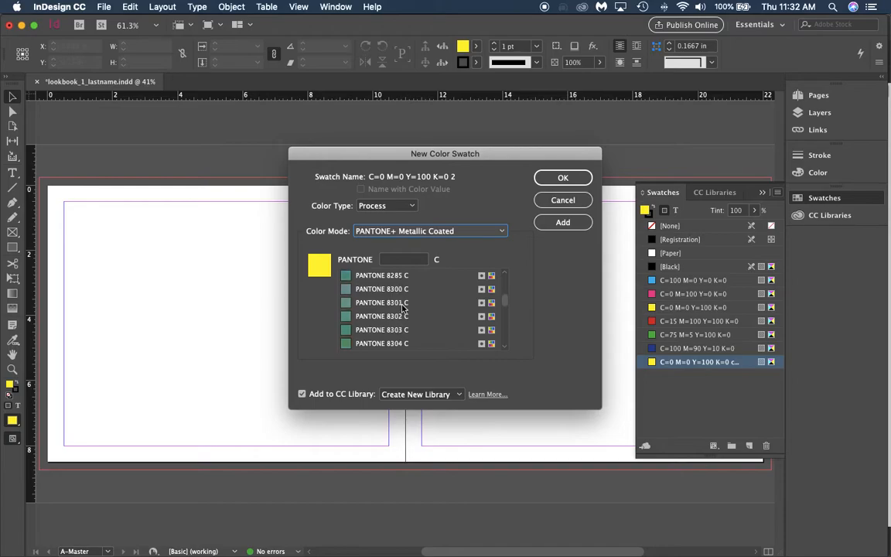
{"action": "scroll", "scroll_direction": "down", "scroll_amount": 3}
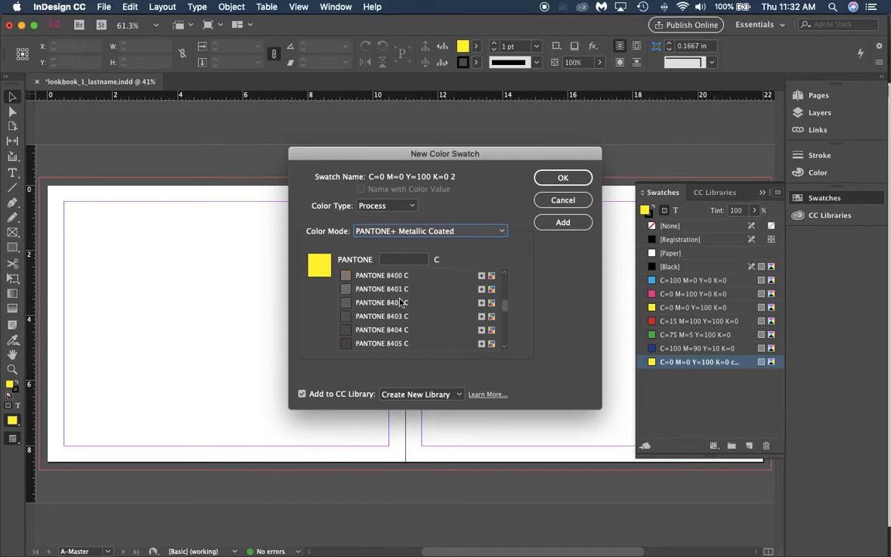
{"action": "scroll", "scroll_direction": "down", "scroll_amount": 3}
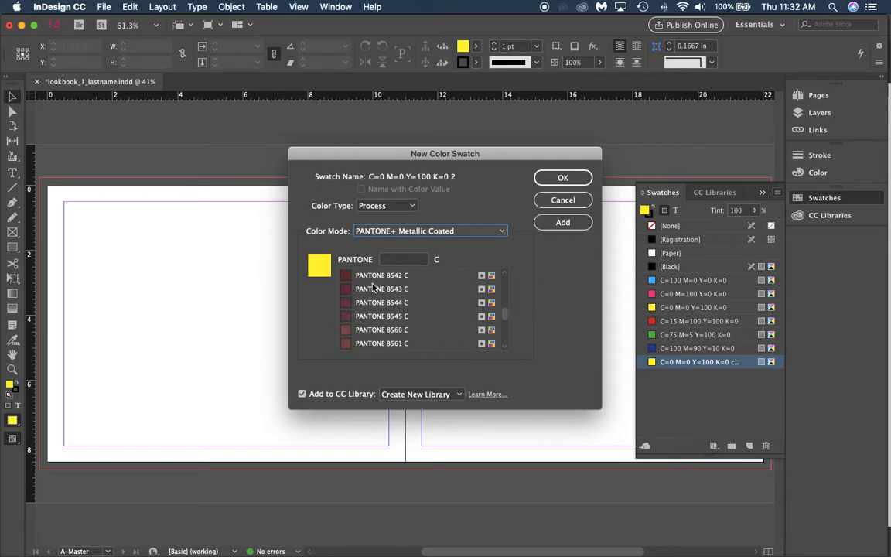
{"action": "left_click", "coordinate": [381, 275]}
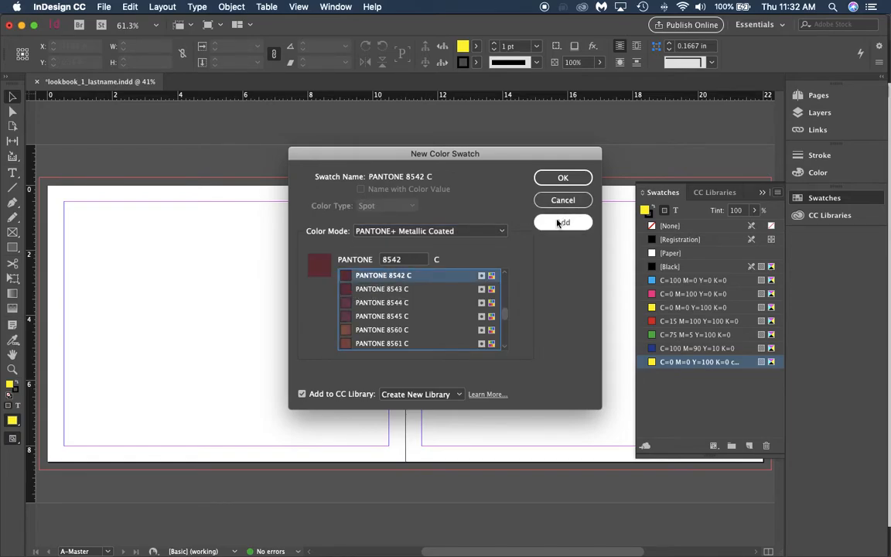
- Add PANTONE 8542 C to the swatches, dismiss the duplicate-name warning and finish the dialog
{"action": "left_click", "coordinate": [563, 223]}
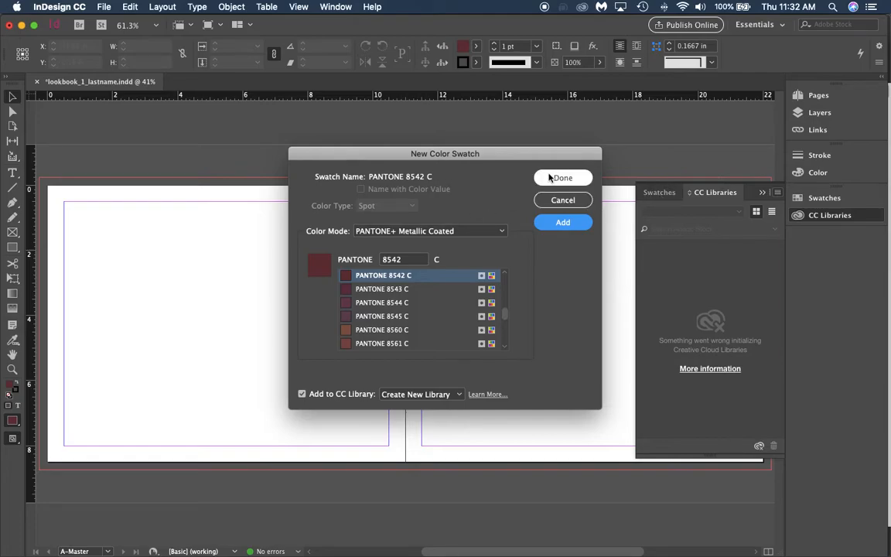
{"action": "left_click", "coordinate": [563, 222]}
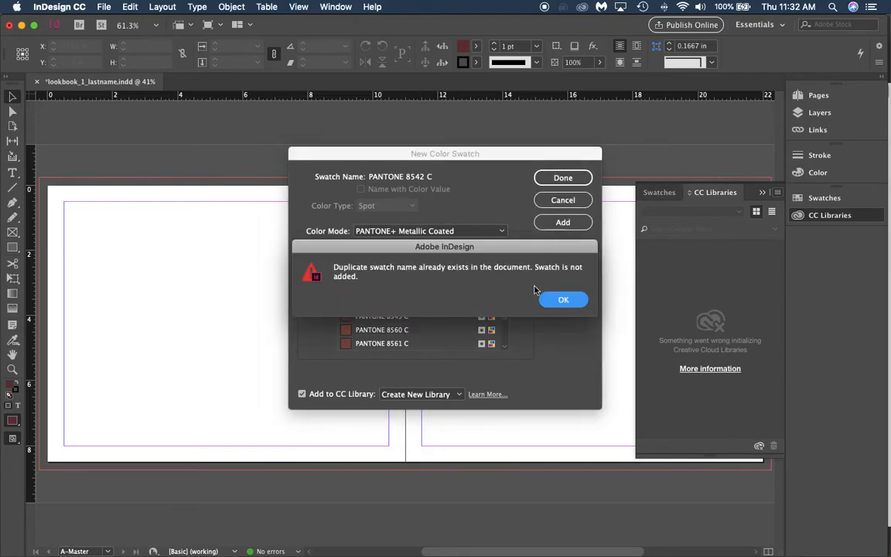
{"action": "left_click", "coordinate": [563, 300]}
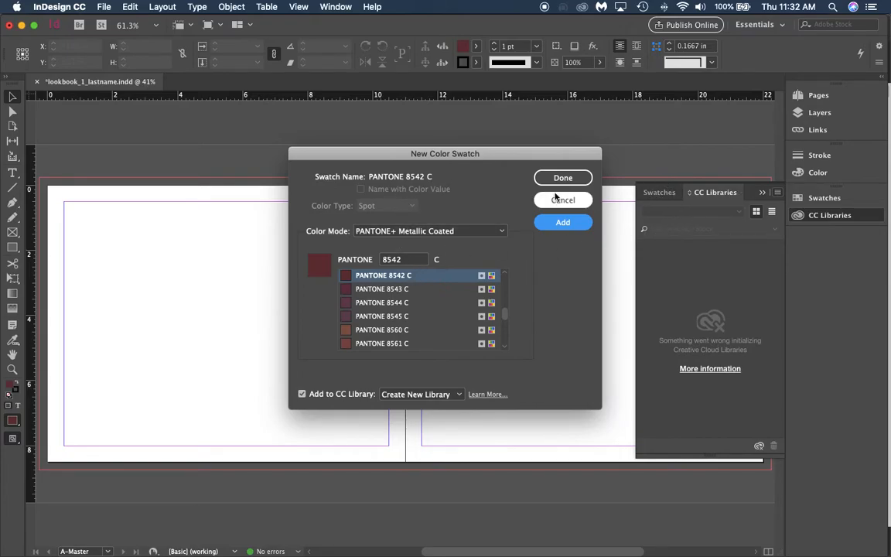
{"action": "left_click", "coordinate": [563, 176]}
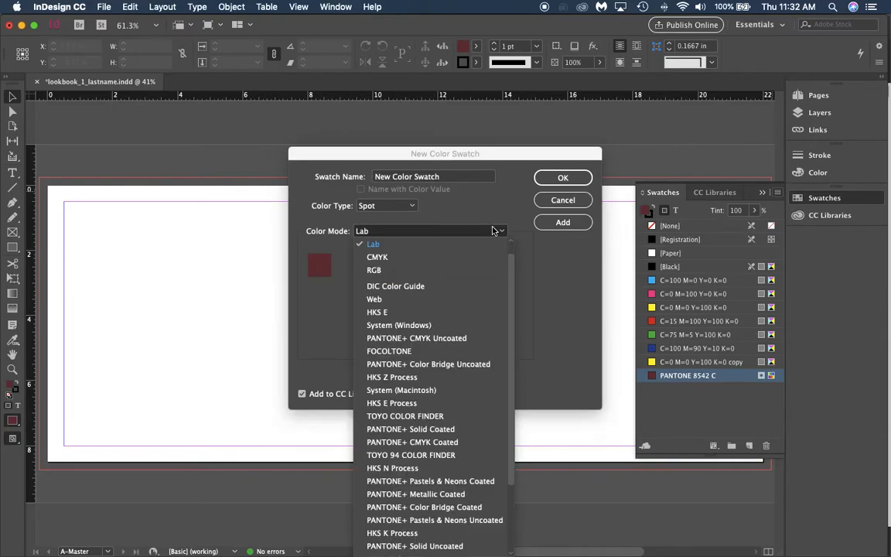
- Add PANTONE 8645 C and grey PANTONE 8403 C from the Metallic Coated library to the swatches
{"action": "left_click", "coordinate": [414, 493]}
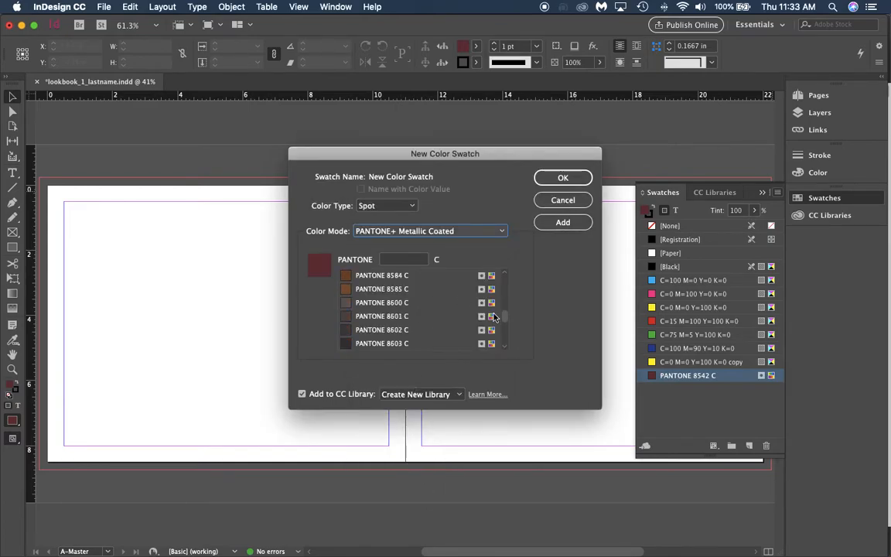
{"action": "scroll", "scroll_direction": "down", "scroll_amount": 3}
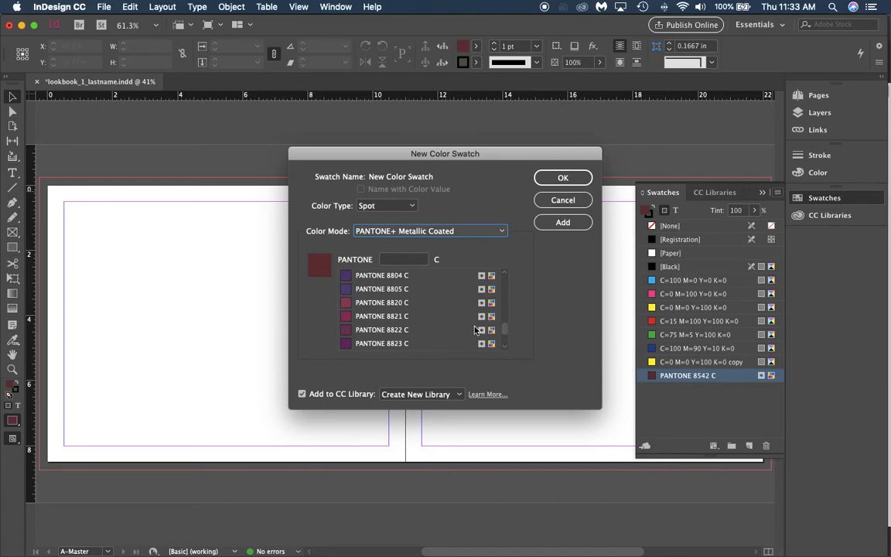
{"action": "scroll", "scroll_direction": "down", "scroll_amount": 3}
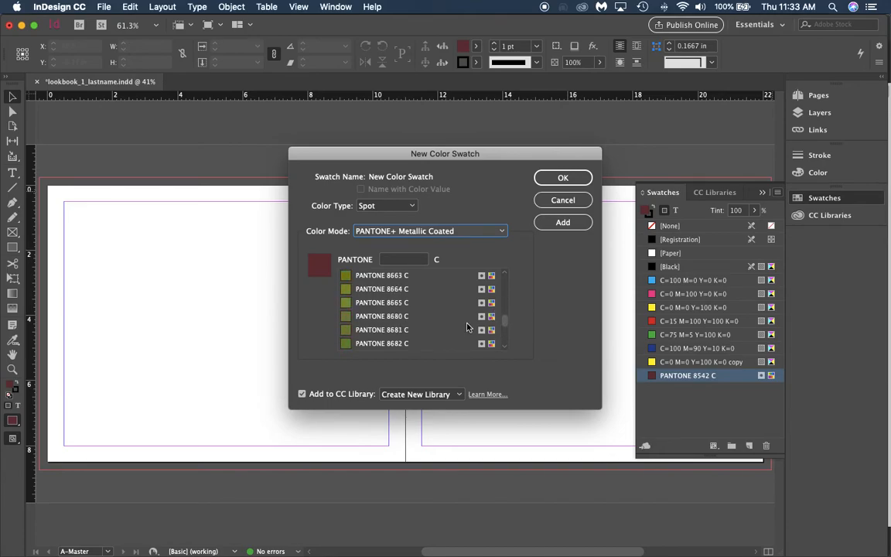
{"action": "left_click", "coordinate": [380, 301]}
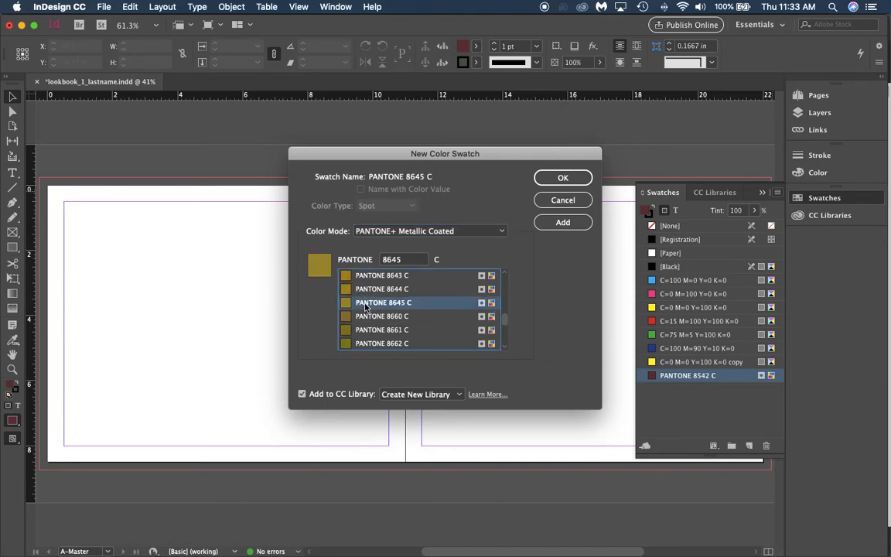
{"action": "left_click", "coordinate": [563, 222]}
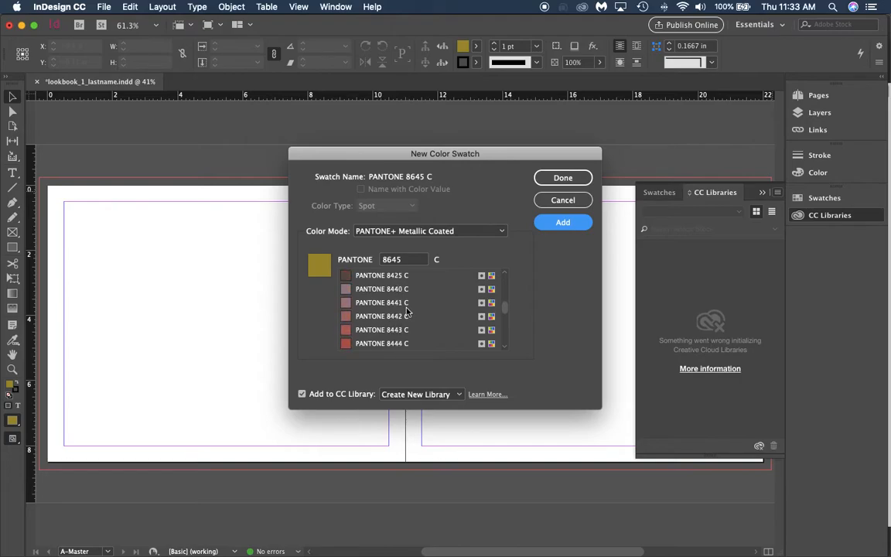
{"action": "left_click", "coordinate": [382, 330]}
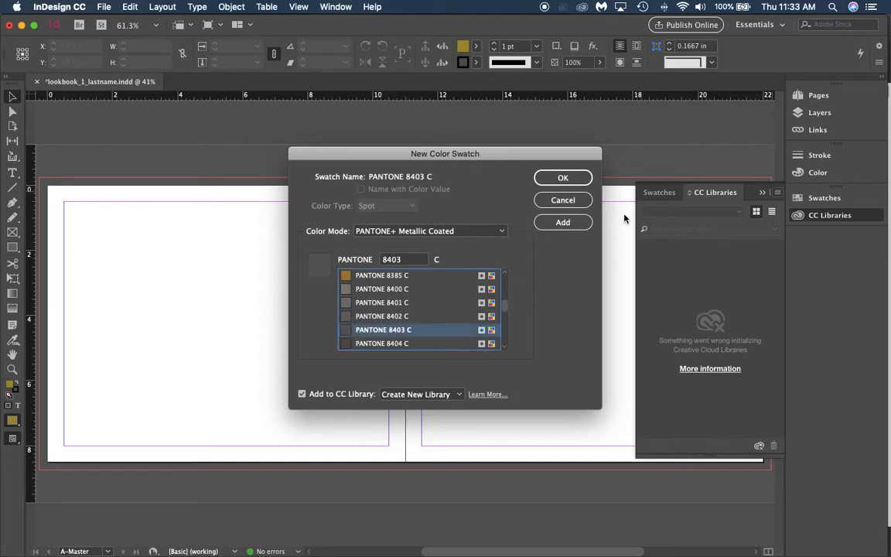
{"action": "left_click", "coordinate": [563, 176]}
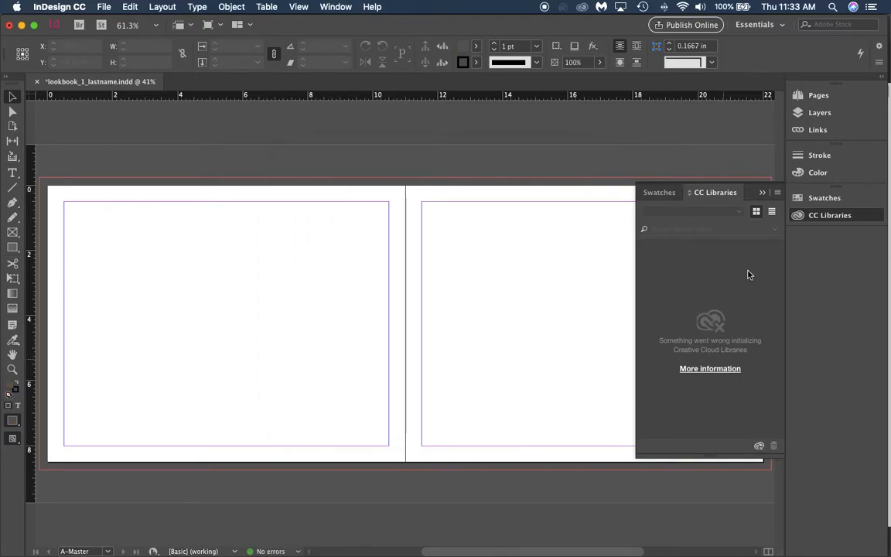
{"action": "left_click", "coordinate": [659, 192]}
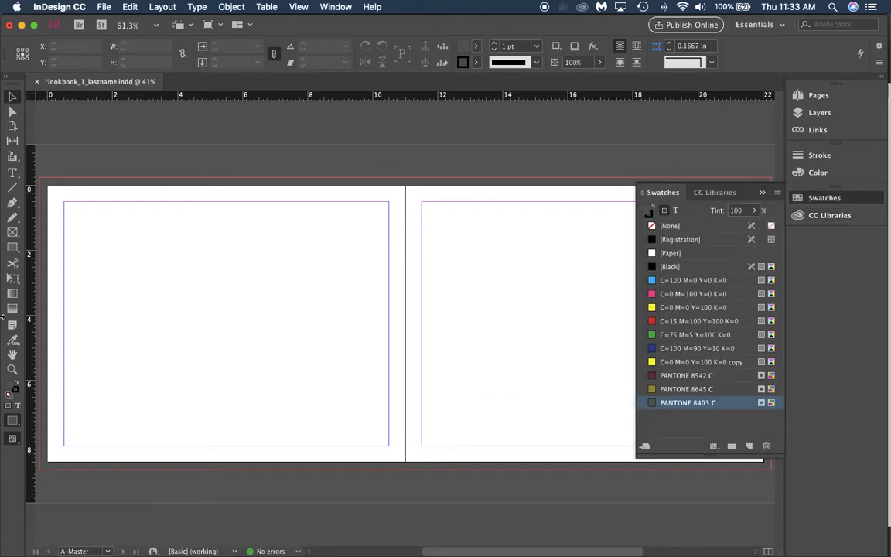
{"action": "mouse_move", "coordinate": [461, 325]}
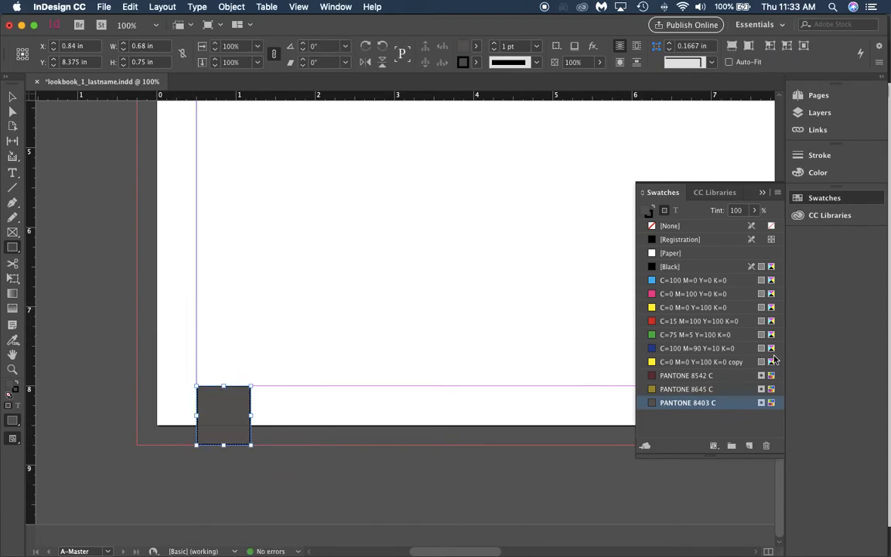
- Draw a small rectangle at the left page's bottom-left corner, filled PANTONE 8542 C with no stroke
{"action": "left_click", "coordinate": [687, 376]}
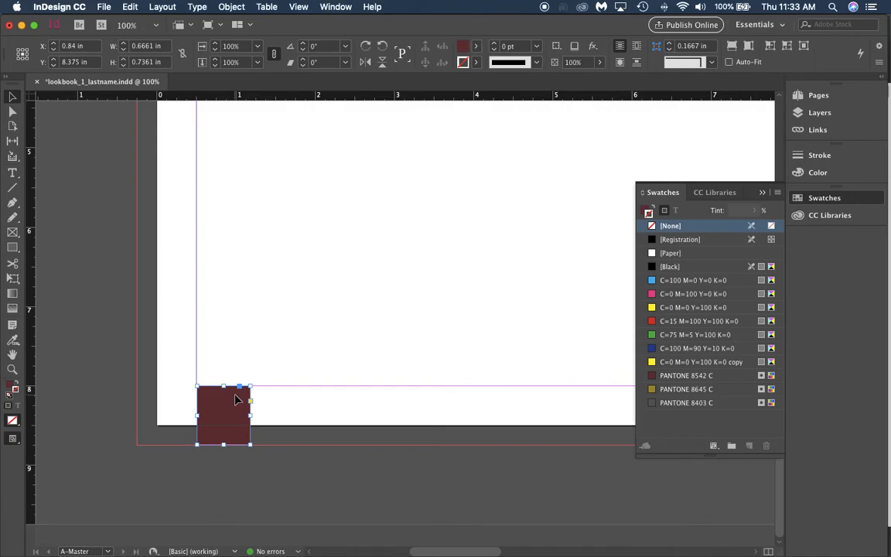
{"action": "left_click", "coordinate": [670, 266]}
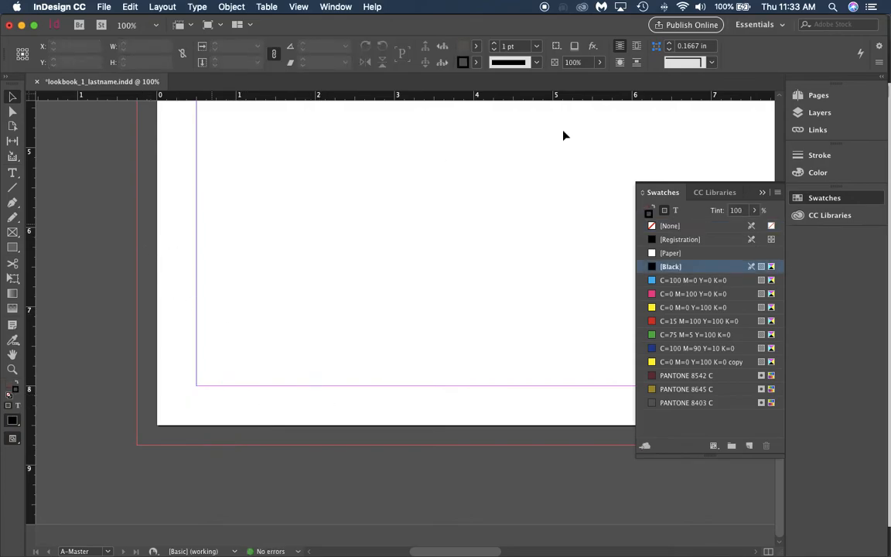
{"action": "mouse_move", "coordinate": [13, 247]}
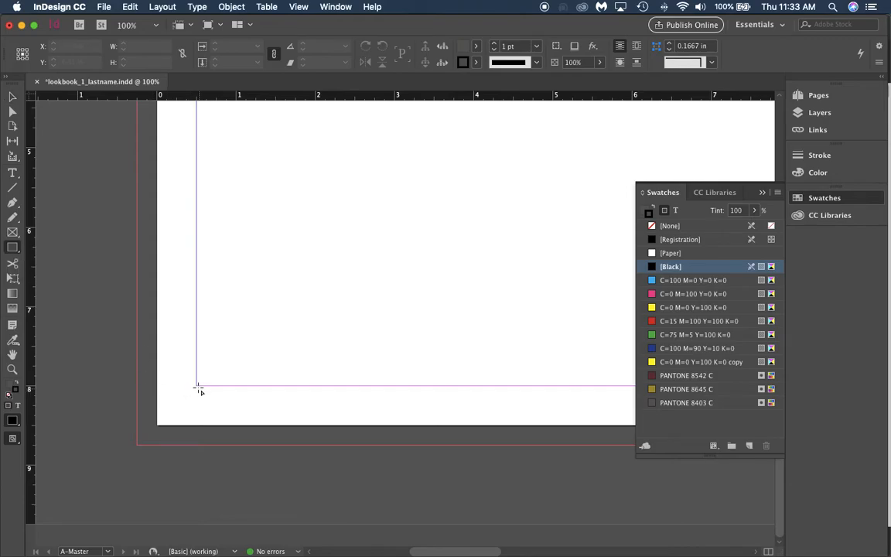
{"action": "left_click_drag", "start_coordinate": [198, 388], "coordinate": [239, 439]}
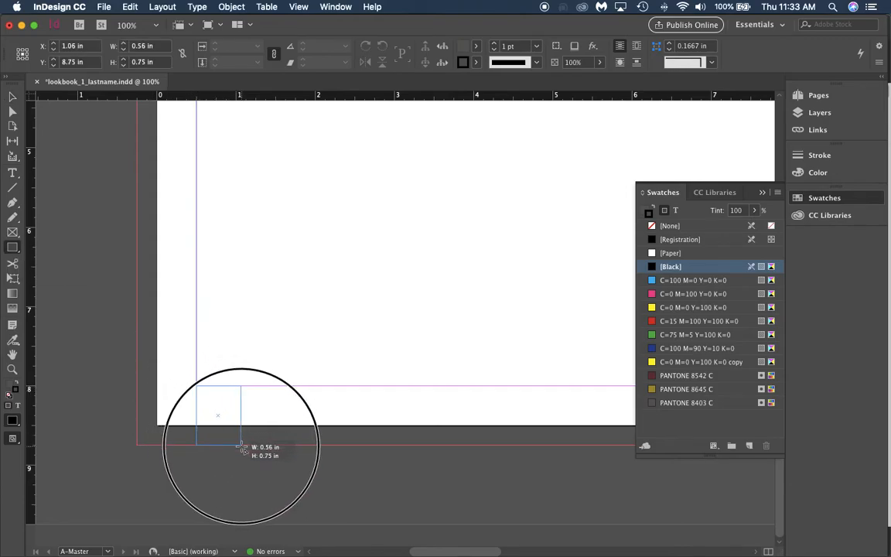
{"action": "left_click_drag", "start_coordinate": [241, 442], "coordinate": [254, 442]}
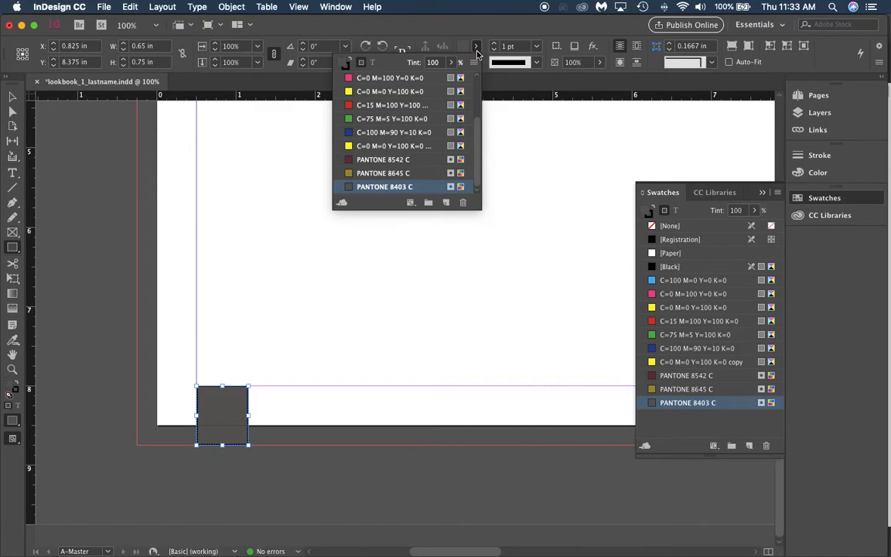
{"action": "left_click", "coordinate": [687, 376]}
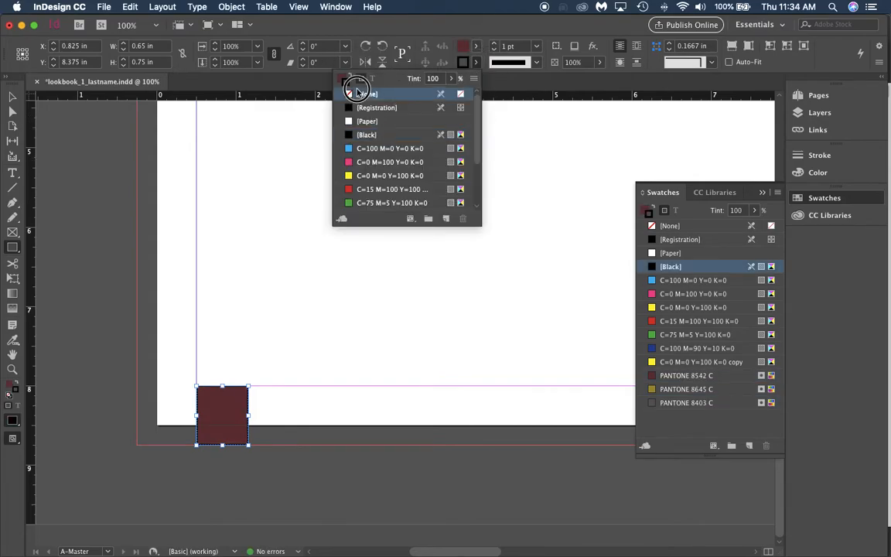
{"action": "left_click", "coordinate": [365, 95]}
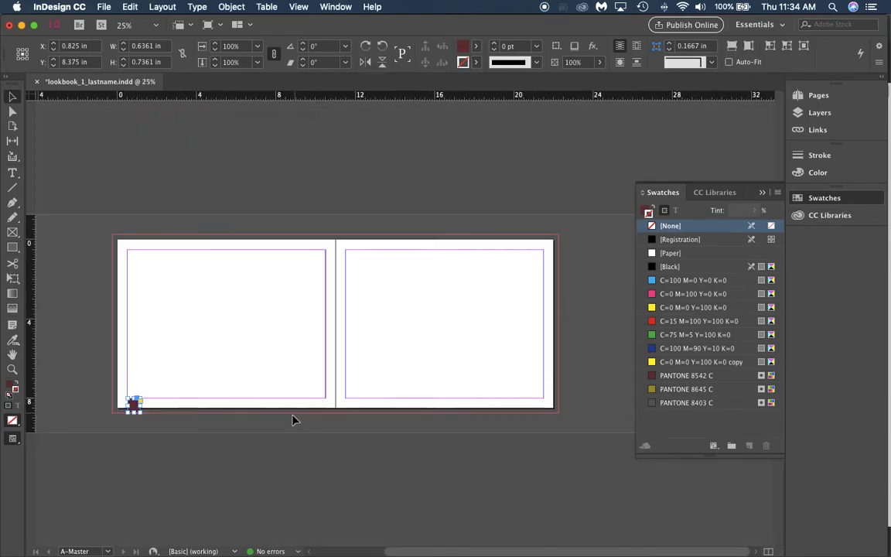
- Alt-drag a copy of the red corner box to the right page's bottom-right corner
{"action": "left_click_drag", "start_coordinate": [136, 405], "coordinate": [193, 405]}
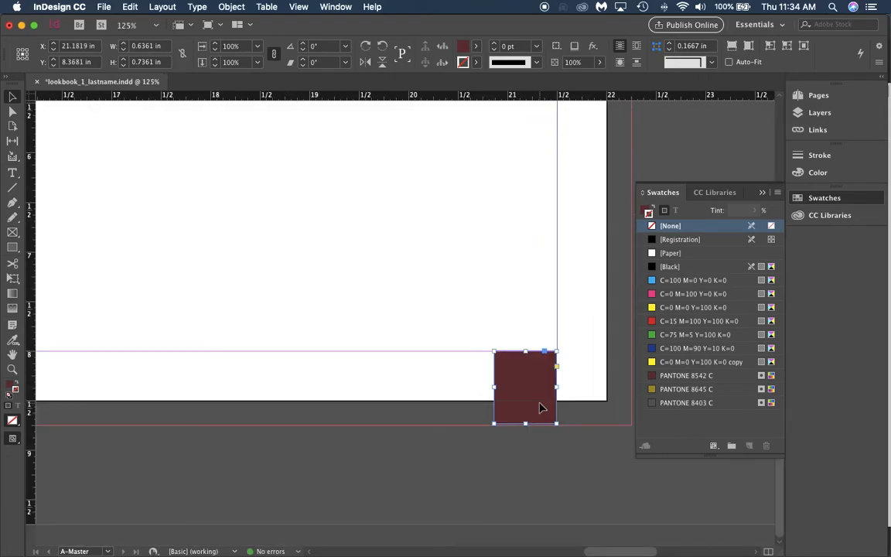
{"action": "left_click", "coordinate": [671, 266]}
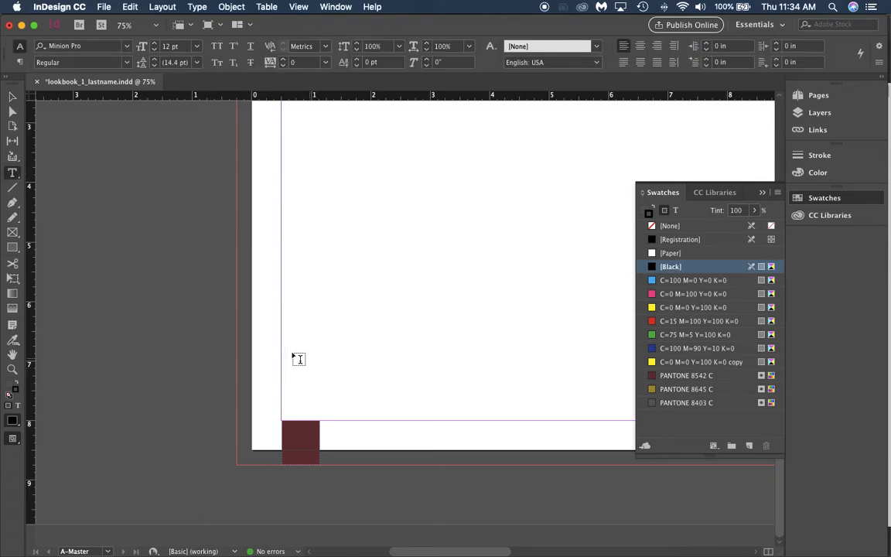
{"action": "mouse_move", "coordinate": [291, 395]}
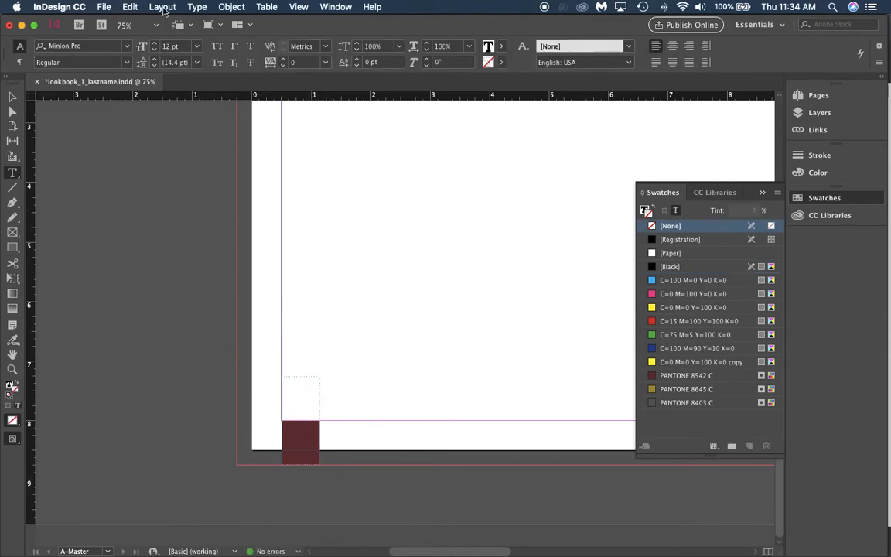
- Insert a Current Page Number marker via Type > Insert Special Character > Markers
{"action": "left_click", "coordinate": [198, 6]}
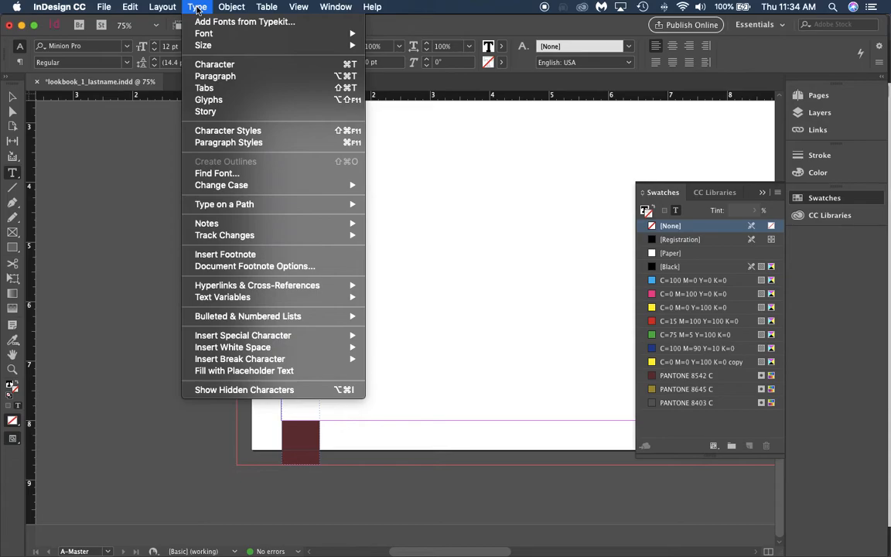
{"action": "mouse_move", "coordinate": [241, 334]}
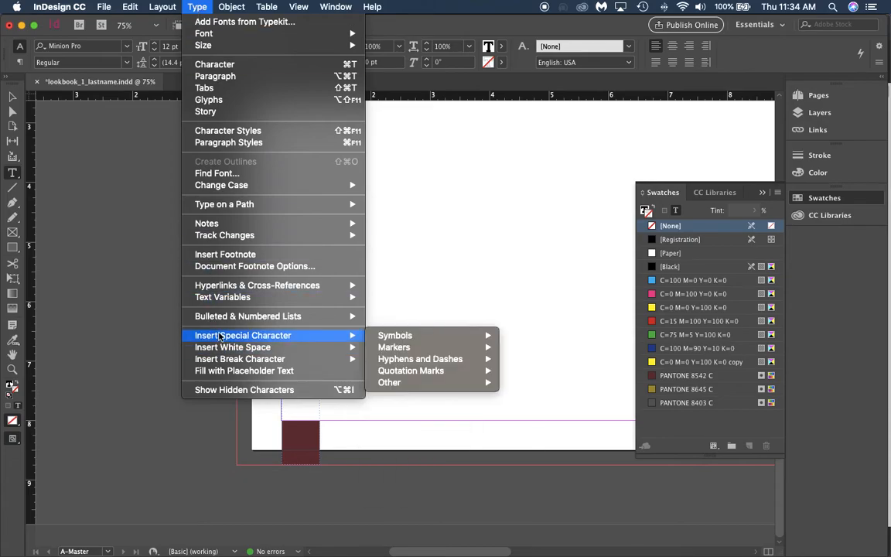
{"action": "mouse_move", "coordinate": [395, 334]}
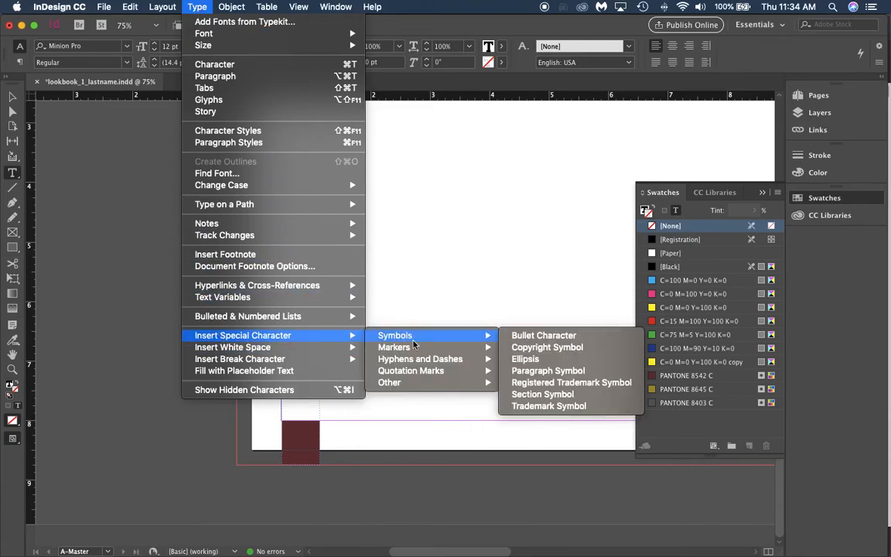
{"action": "mouse_move", "coordinate": [393, 347]}
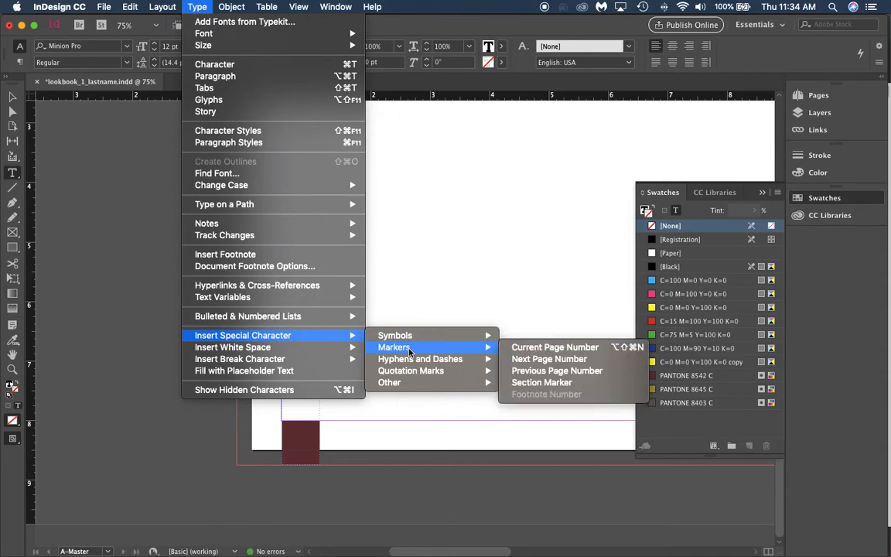
{"action": "mouse_move", "coordinate": [470, 346]}
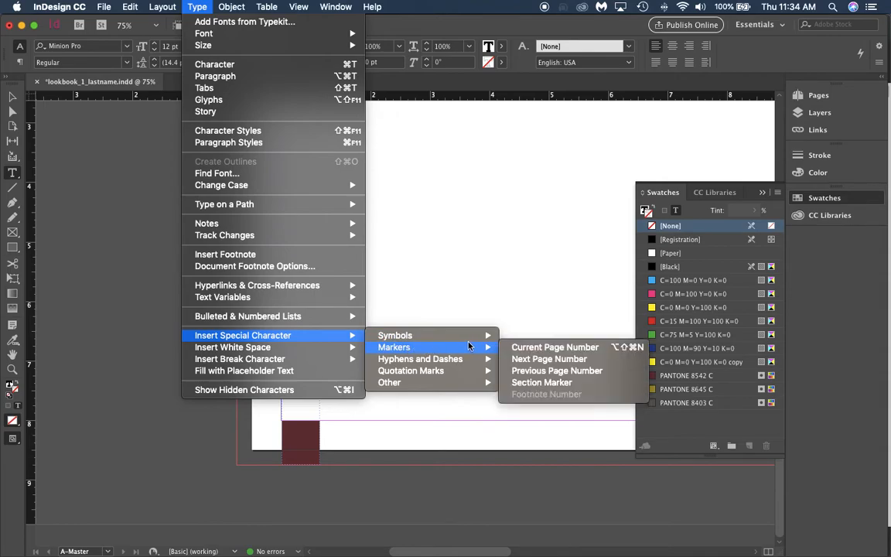
{"action": "mouse_move", "coordinate": [554, 347]}
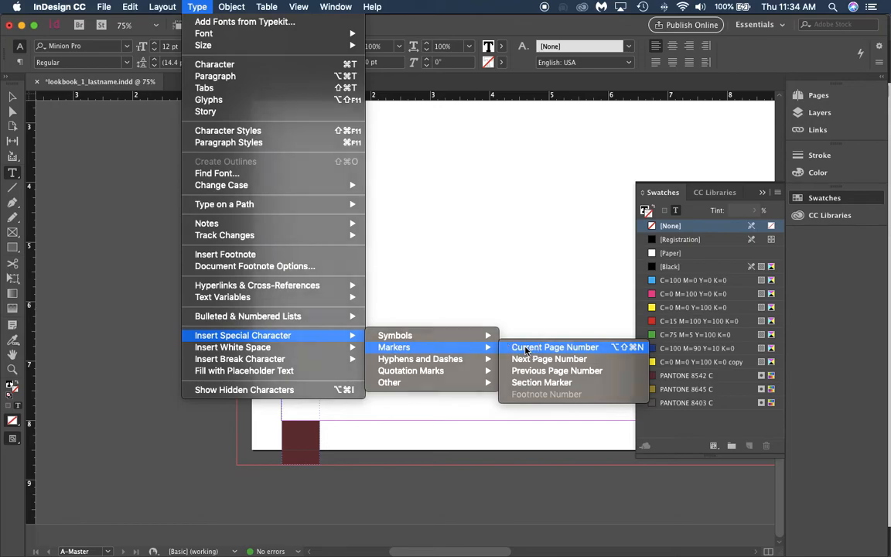
{"action": "left_click", "coordinate": [554, 346]}
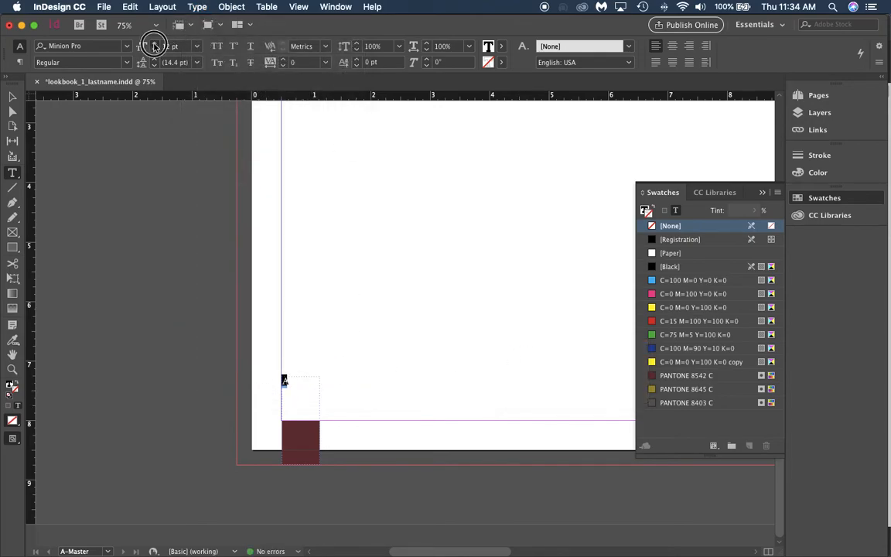
- Style the A marker white and centred, then copy the numbered box to the right page corner
{"action": "type", "text": "A"}
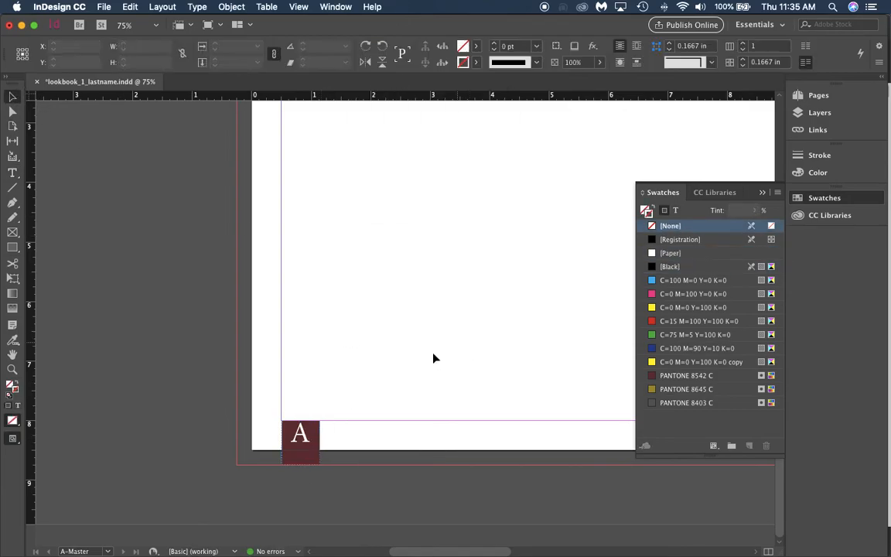
{"action": "left_click", "coordinate": [300, 440]}
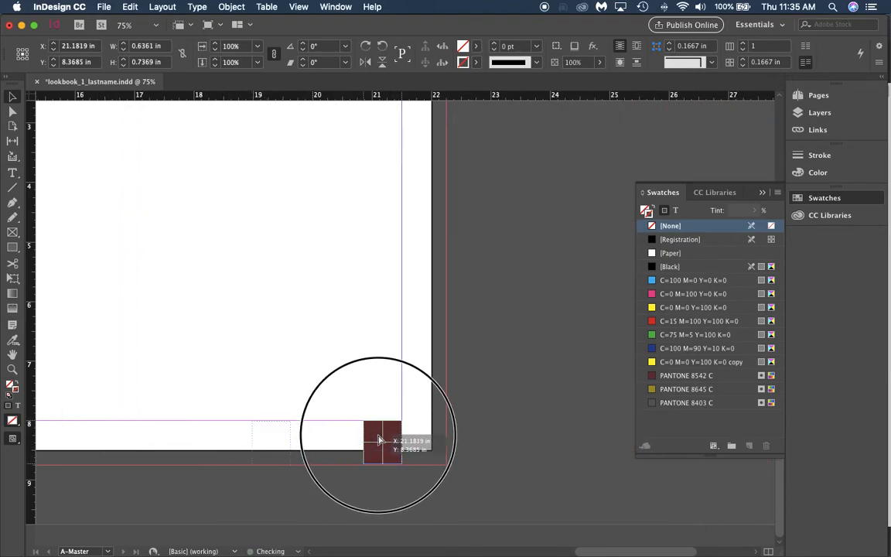
{"action": "left_click", "coordinate": [671, 266]}
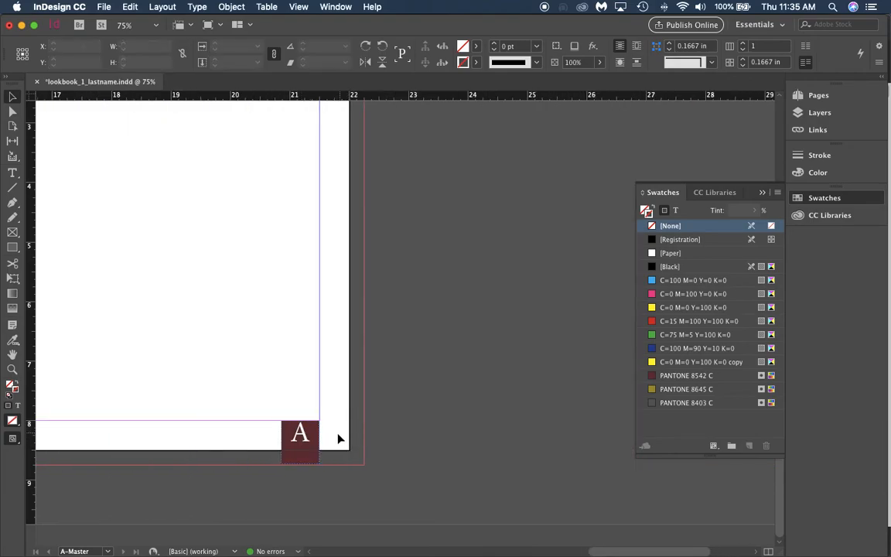
{"action": "left_click", "coordinate": [300, 433]}
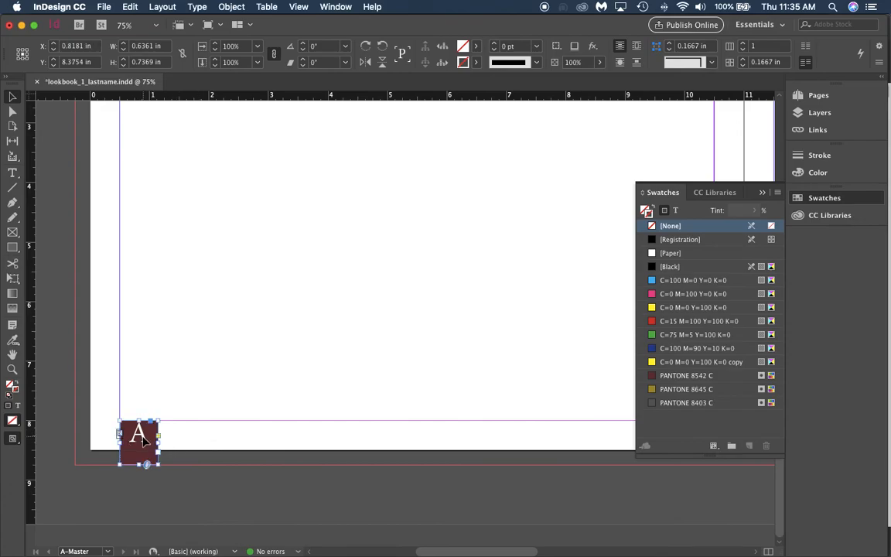
{"action": "left_click", "coordinate": [669, 266]}
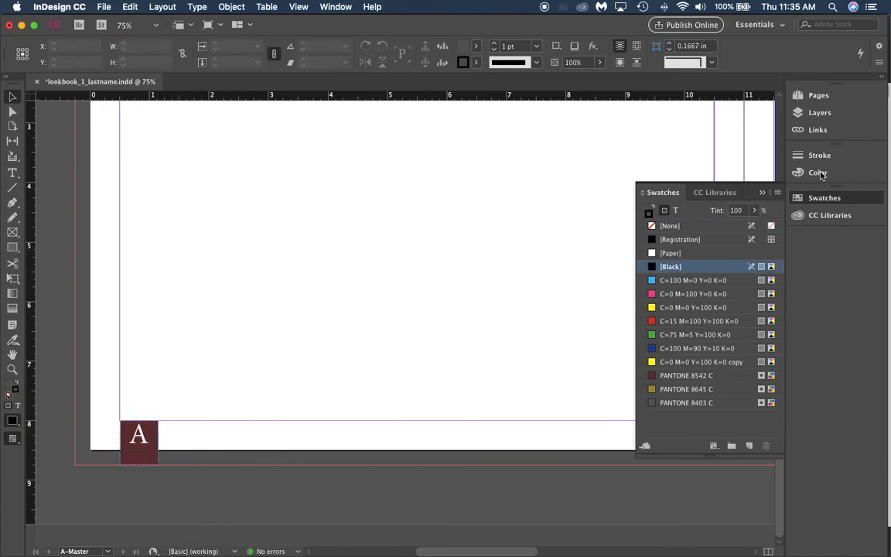
- Show the Pages panel and zoom out to view all sixteen lookbook spreads
{"action": "left_click", "coordinate": [818, 96]}
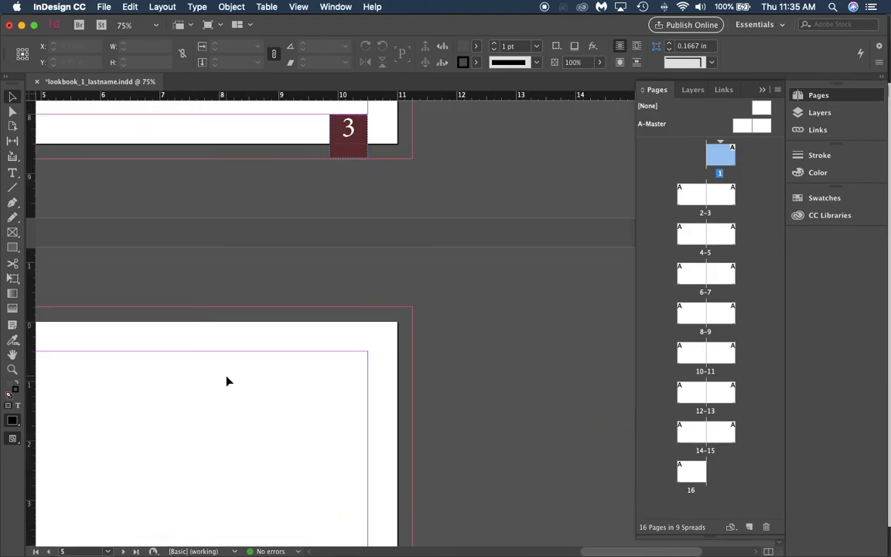
{"action": "scroll", "scroll_direction": "down", "scroll_amount": 3}
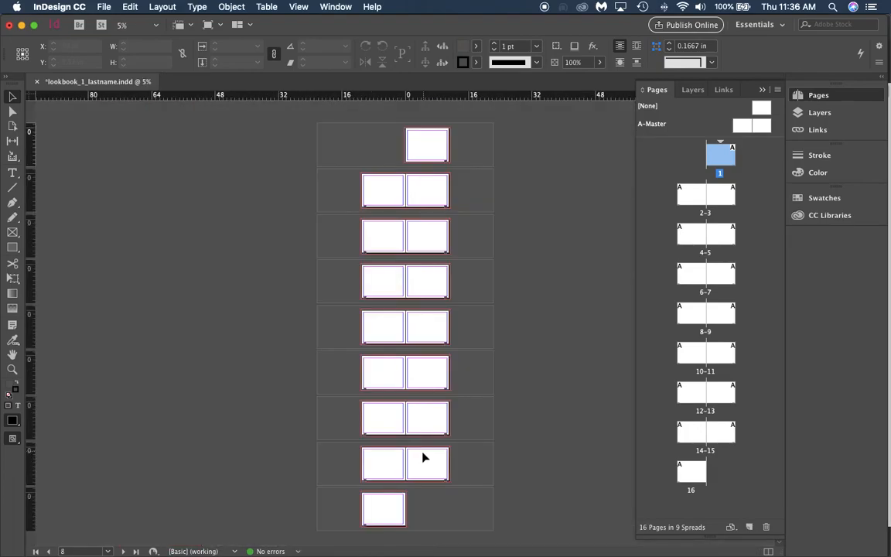
{"action": "mouse_move", "coordinate": [432, 207]}
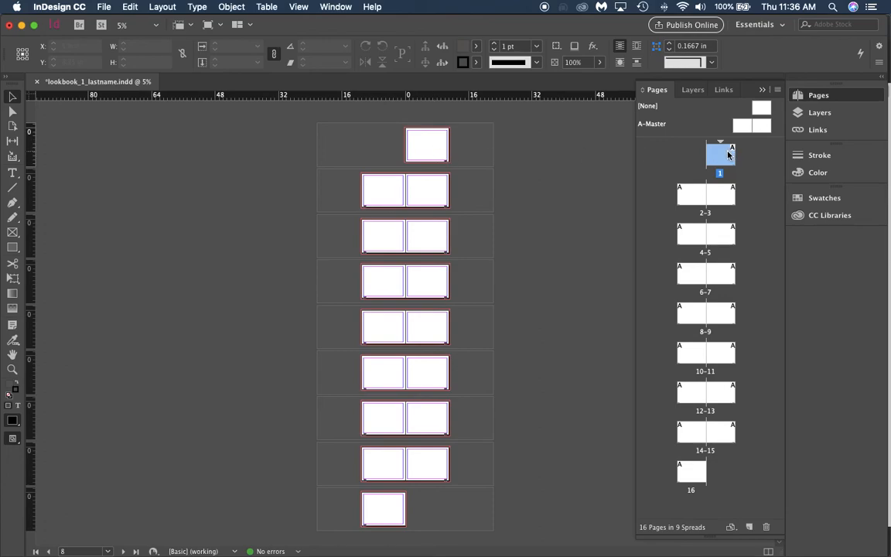
{"action": "mouse_move", "coordinate": [764, 148]}
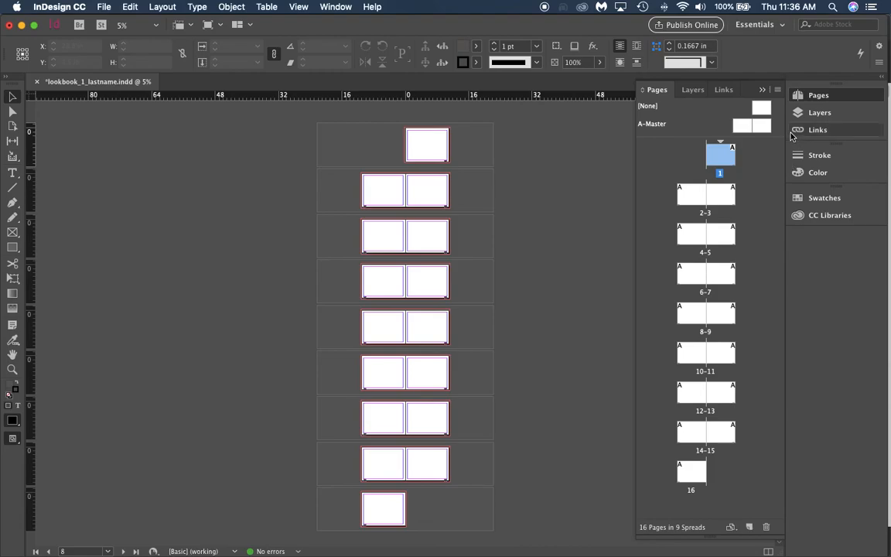
- Apply the [None] master to page 1 through Apply Master to Pages
{"action": "right_click", "coordinate": [721, 155]}
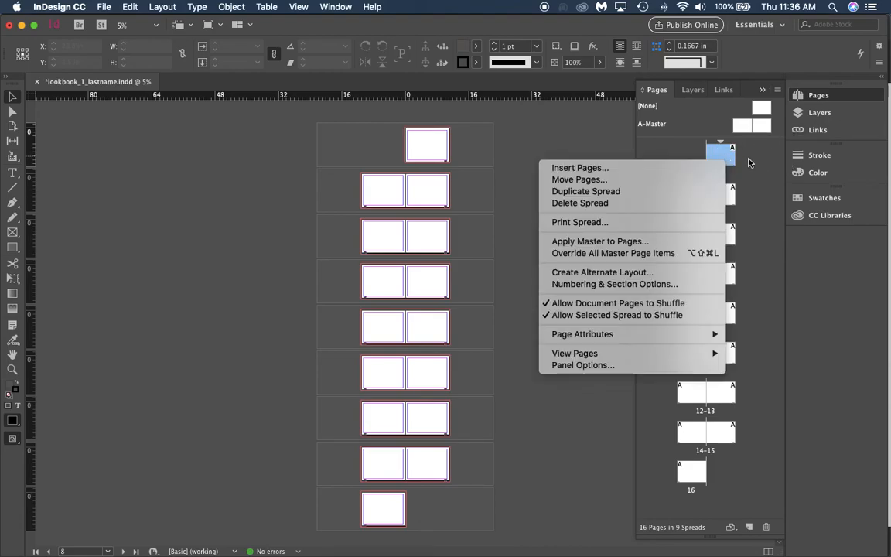
{"action": "mouse_move", "coordinate": [599, 241]}
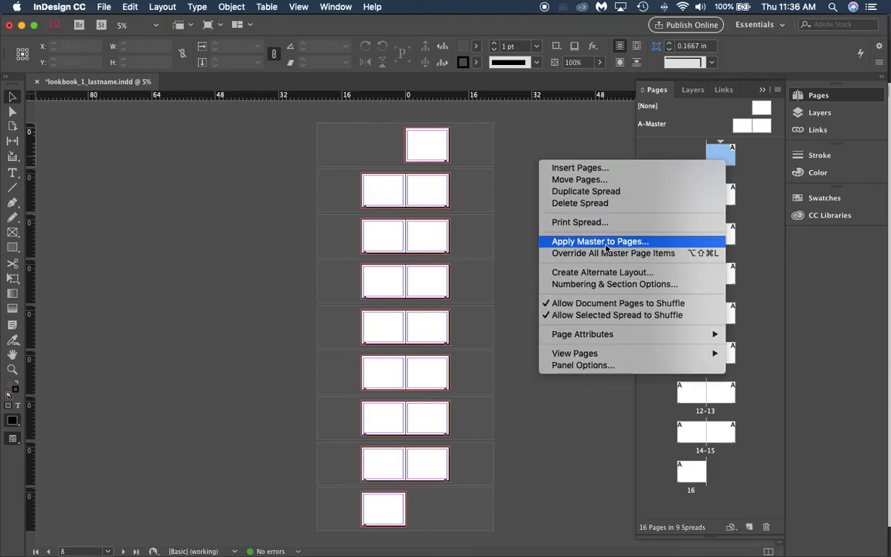
{"action": "mouse_move", "coordinate": [600, 244]}
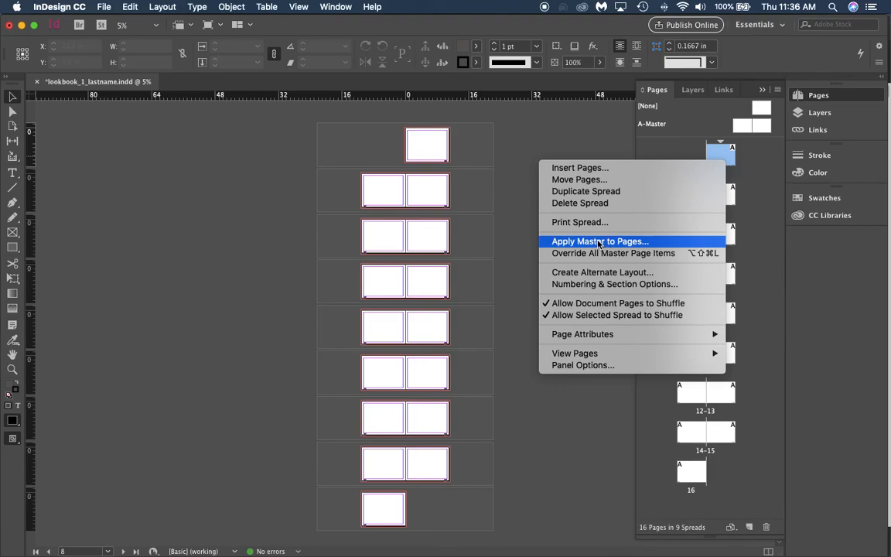
{"action": "left_click", "coordinate": [600, 241]}
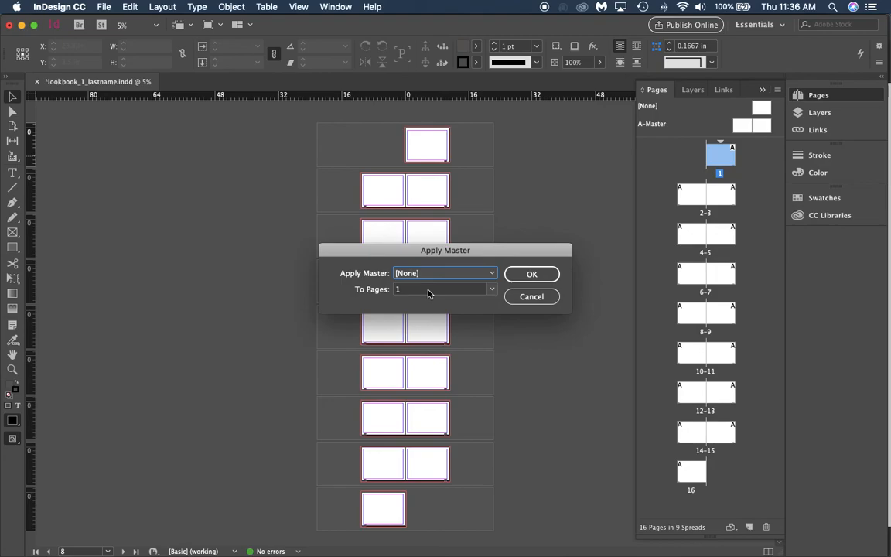
{"action": "left_click", "coordinate": [531, 274]}
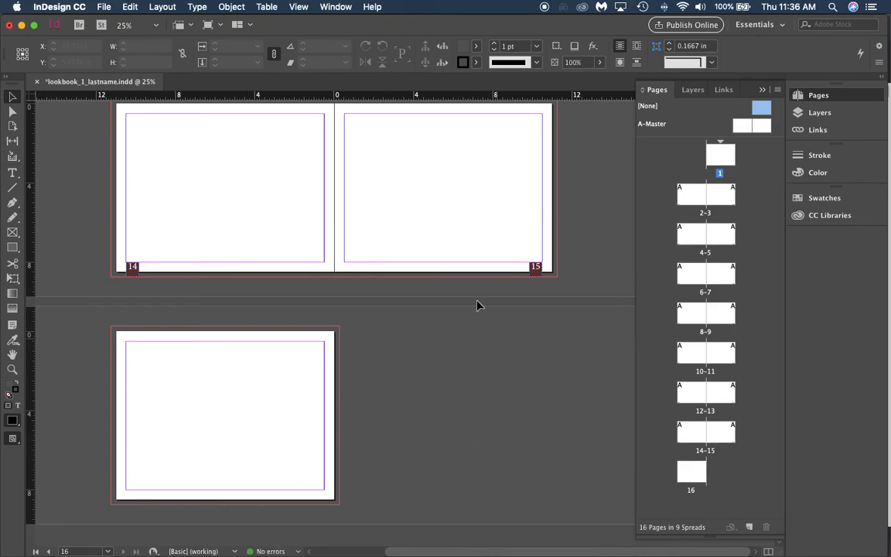
{"action": "mouse_move", "coordinate": [402, 483]}
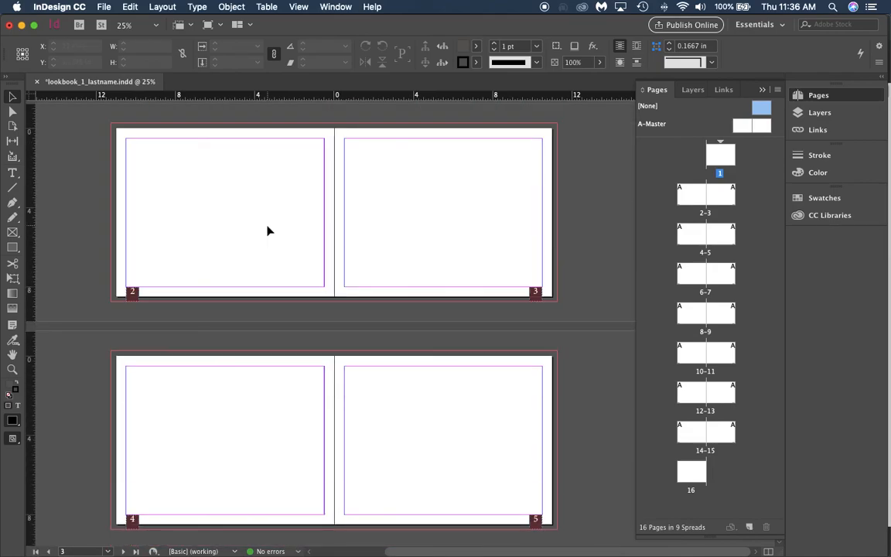
{"action": "scroll", "scroll_direction": "down", "scroll_amount": 3}
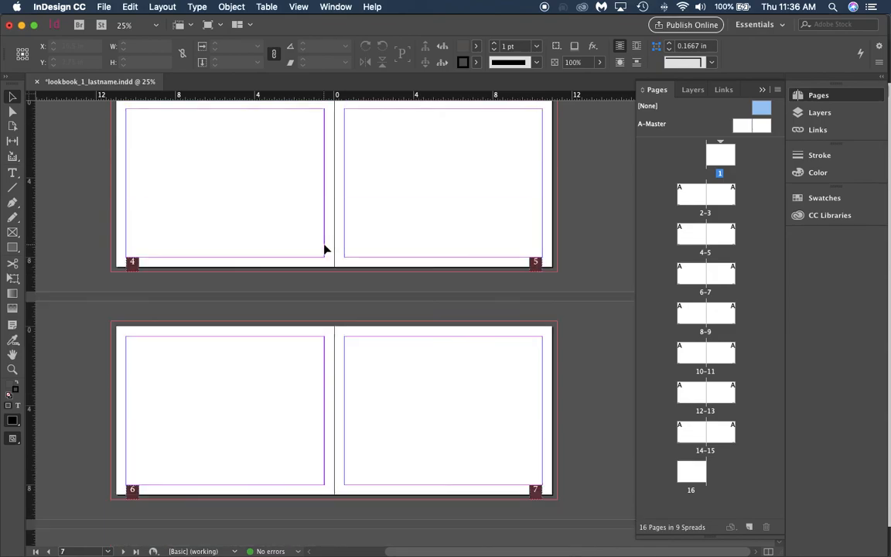
{"action": "mouse_move", "coordinate": [569, 192]}
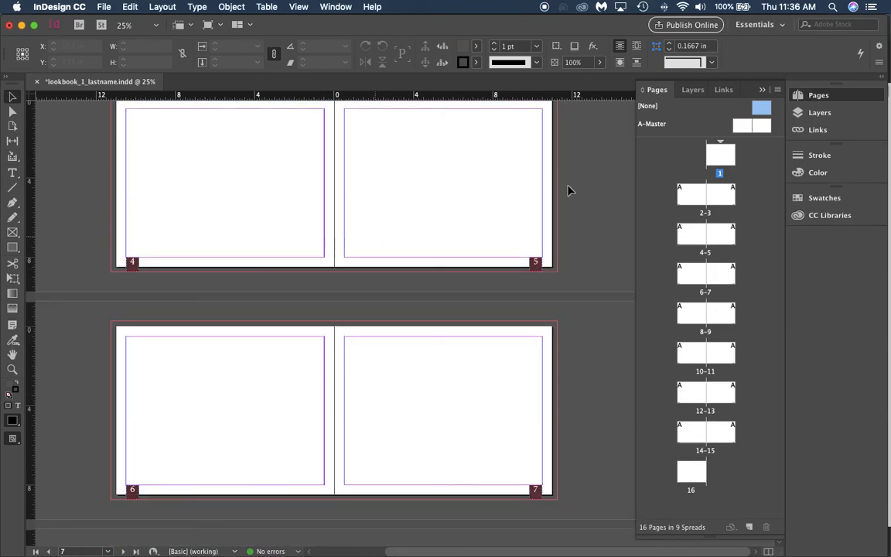
{"action": "mouse_move", "coordinate": [725, 396]}
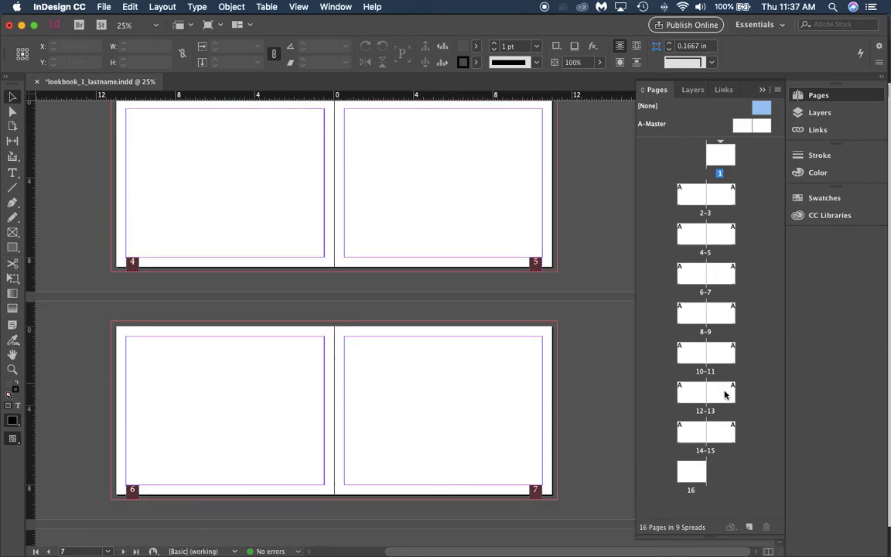
{"action": "mouse_move", "coordinate": [609, 187]}
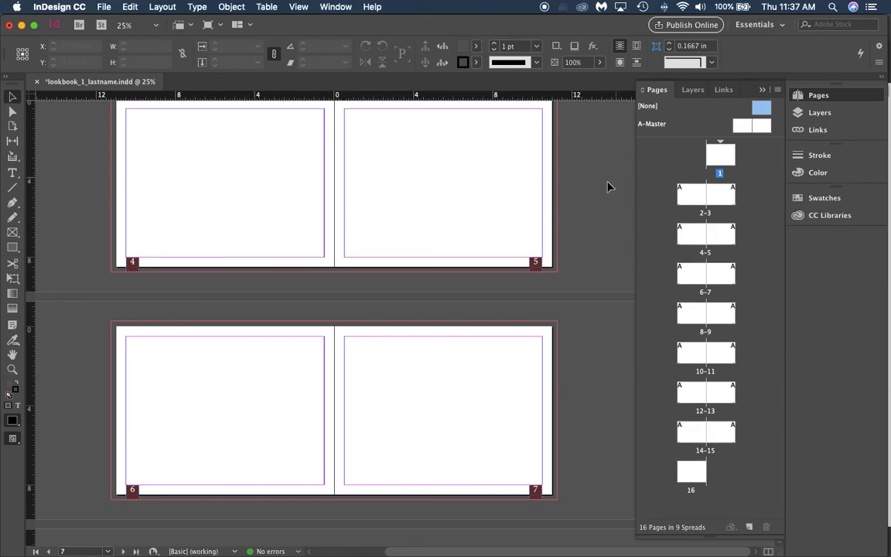